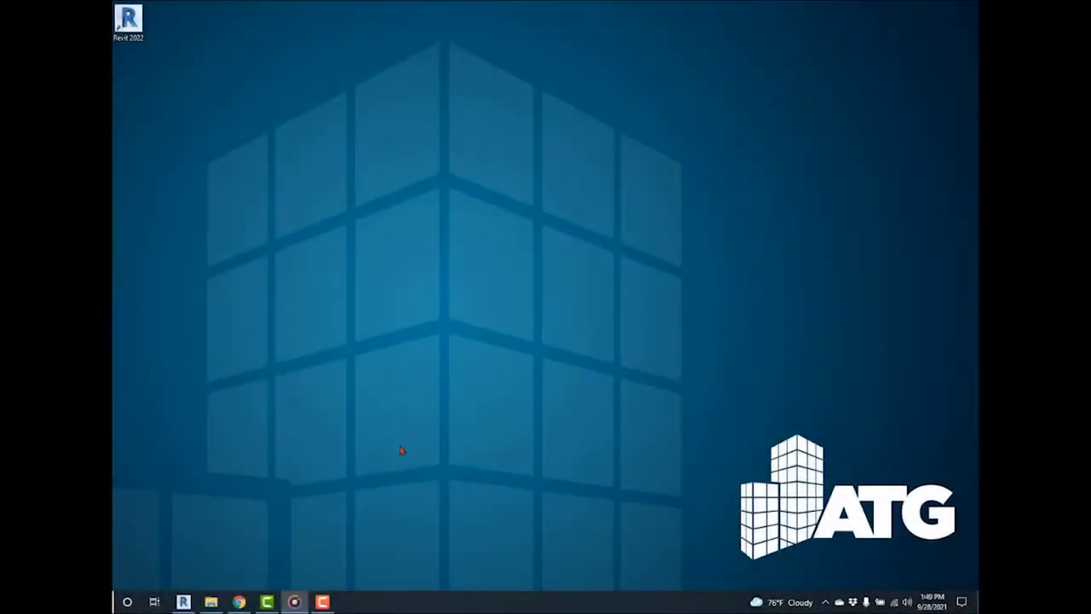
pyautogui.moveTo(389, 455)
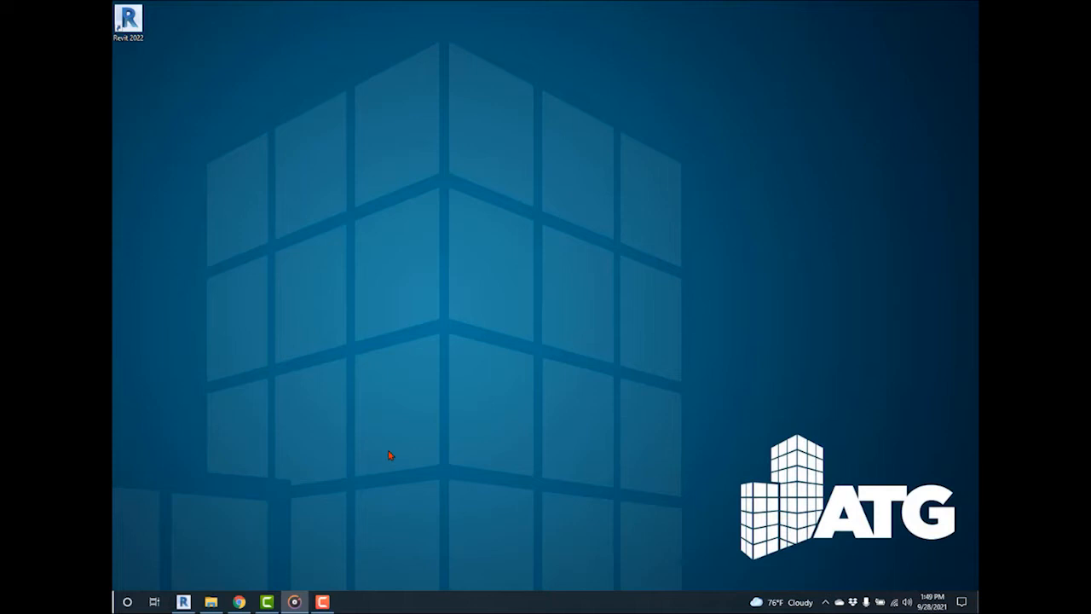
pyautogui.moveTo(194, 566)
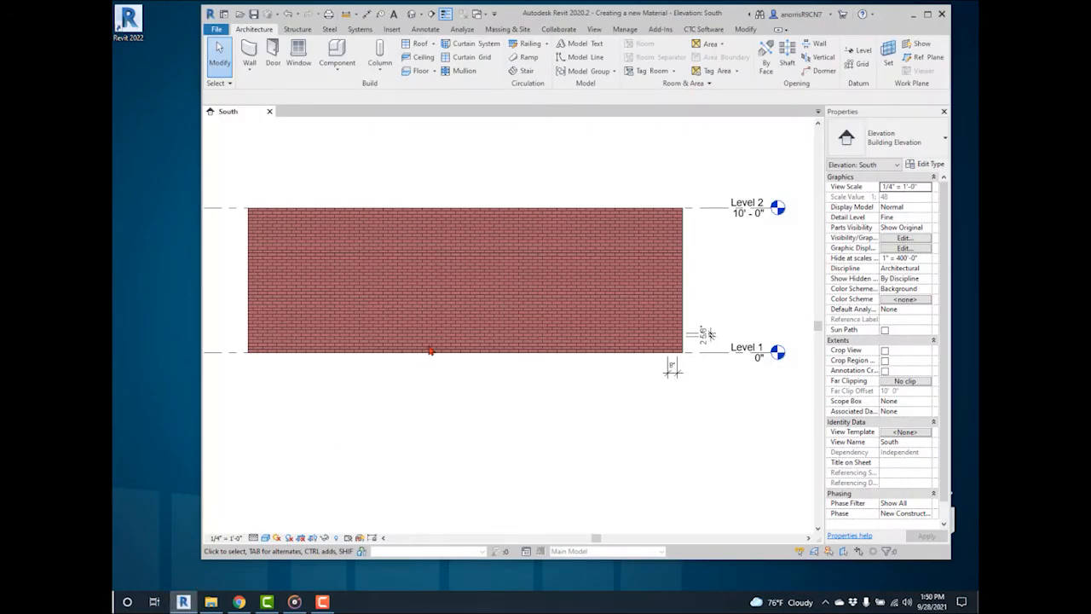
# - Inspect the existing brick wall type's material appearance in Revit, then close without changes
pyautogui.click(463, 282)
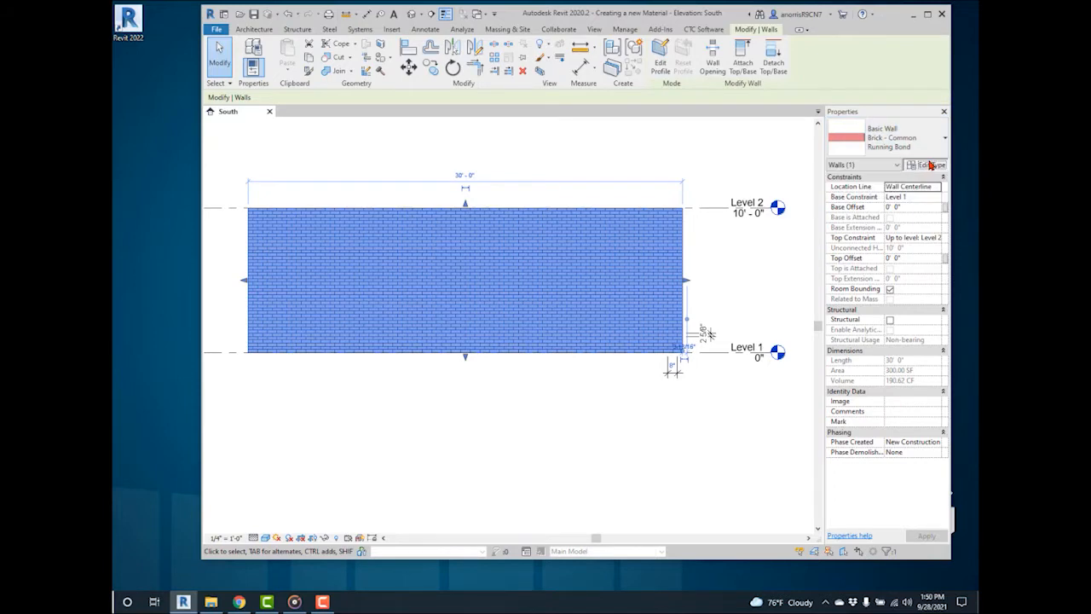
pyautogui.click(931, 163)
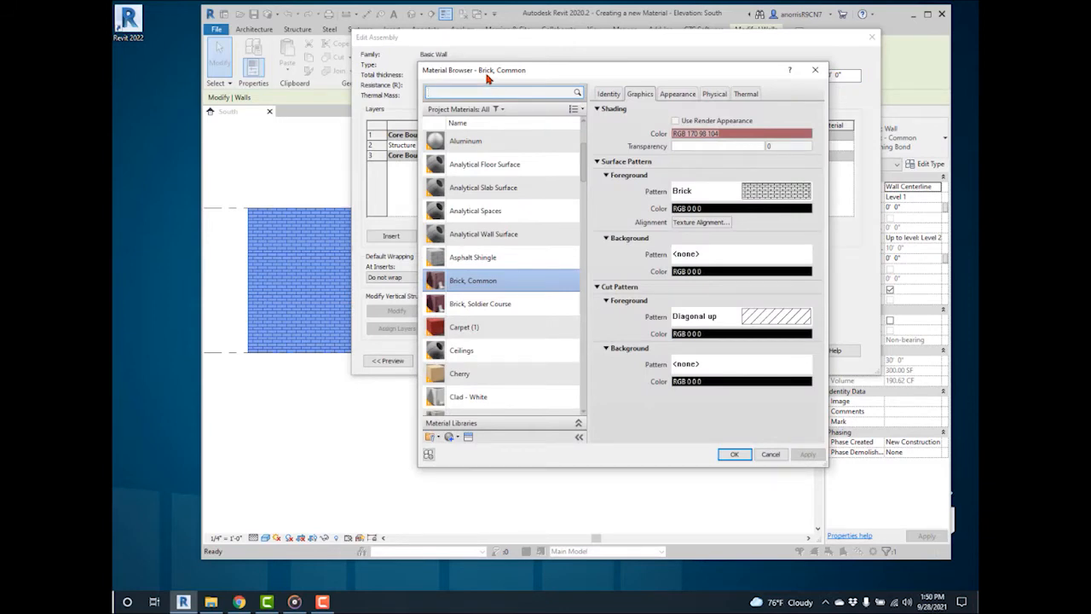
pyautogui.click(677, 93)
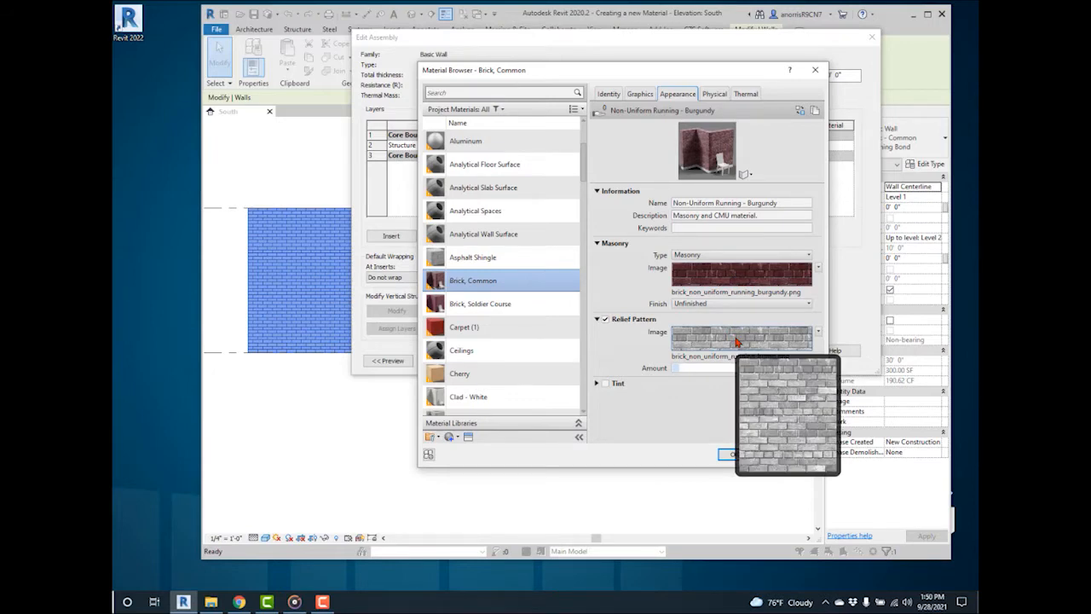
pyautogui.click(730, 453)
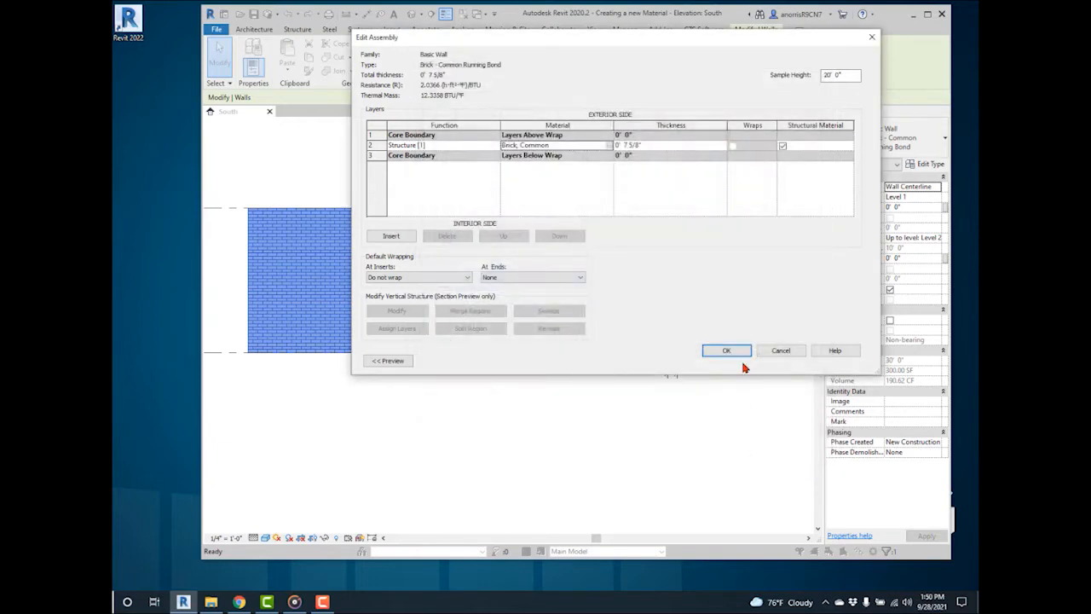
pyautogui.click(726, 351)
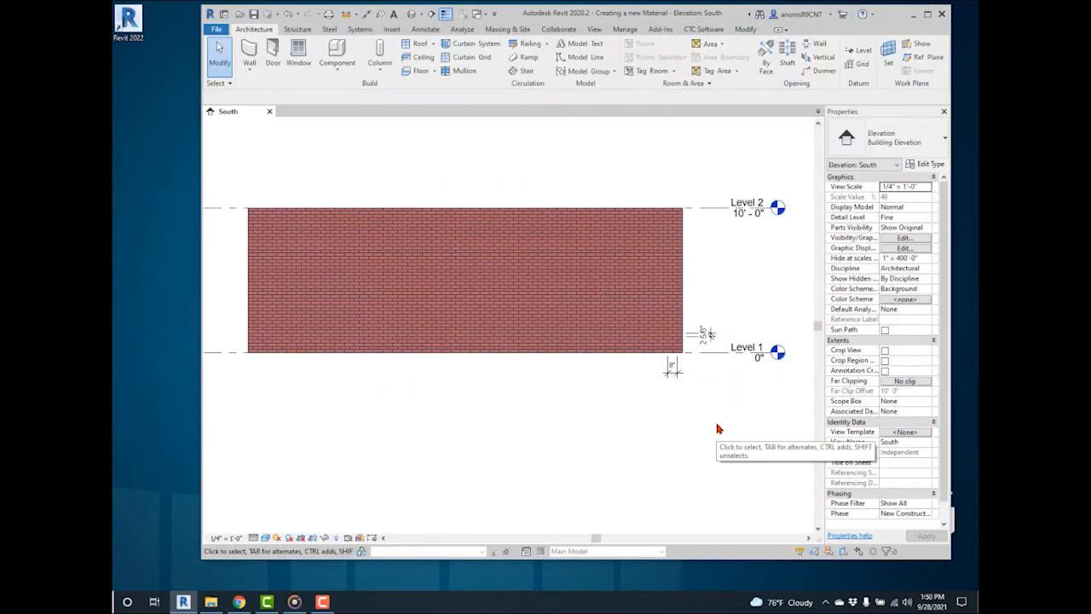
pyautogui.moveTo(300, 474)
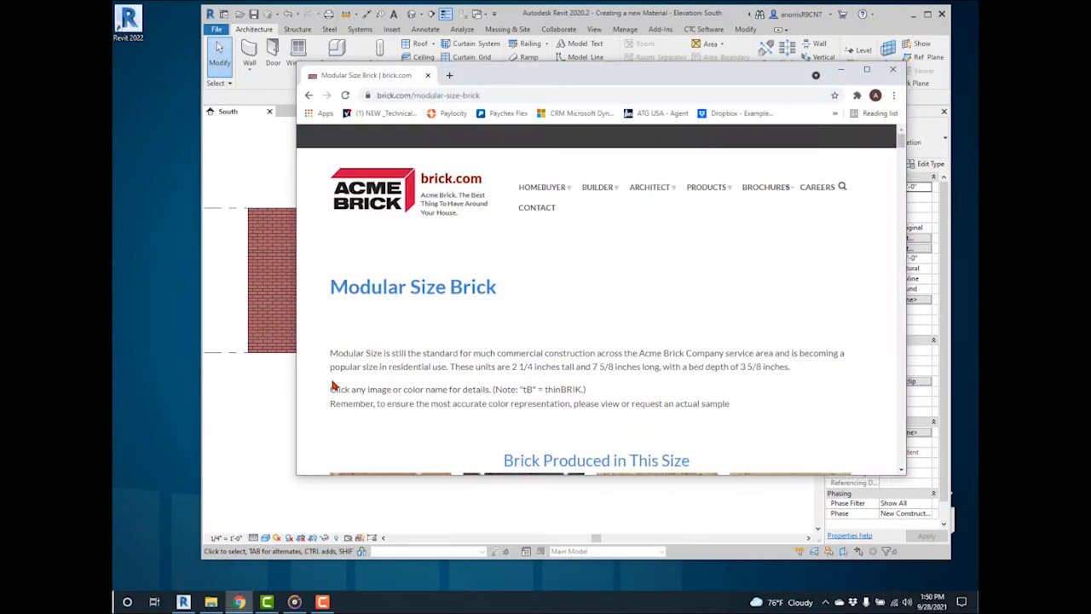
pyautogui.moveTo(382, 220)
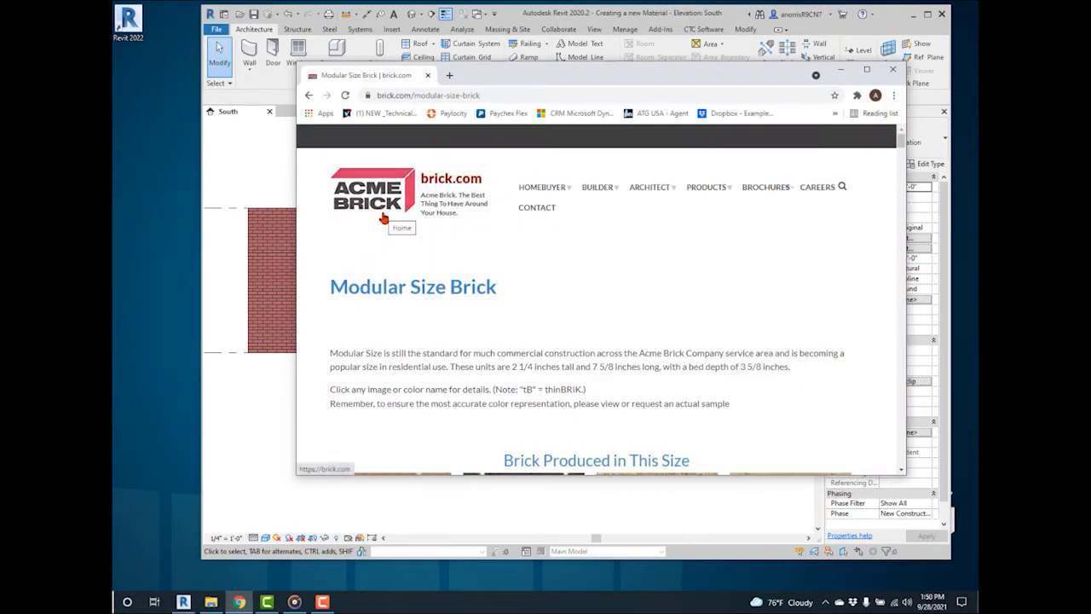
pyautogui.moveTo(388, 305)
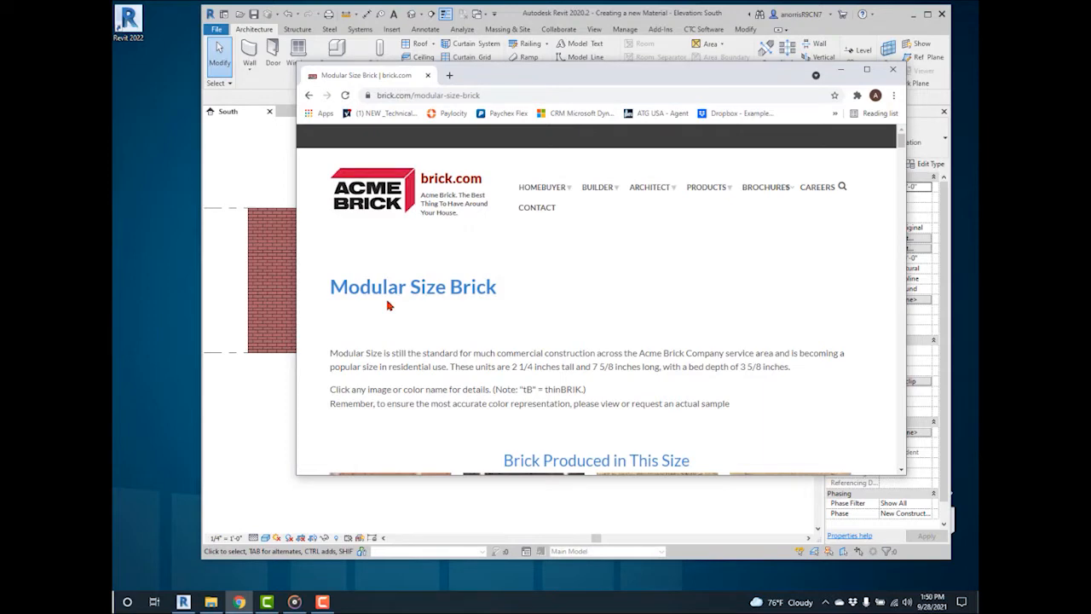
# - On the Acme Brick page, enlarge the Alluvial Light ruff-texture photo and save the image to disk
pyautogui.scroll(-3)
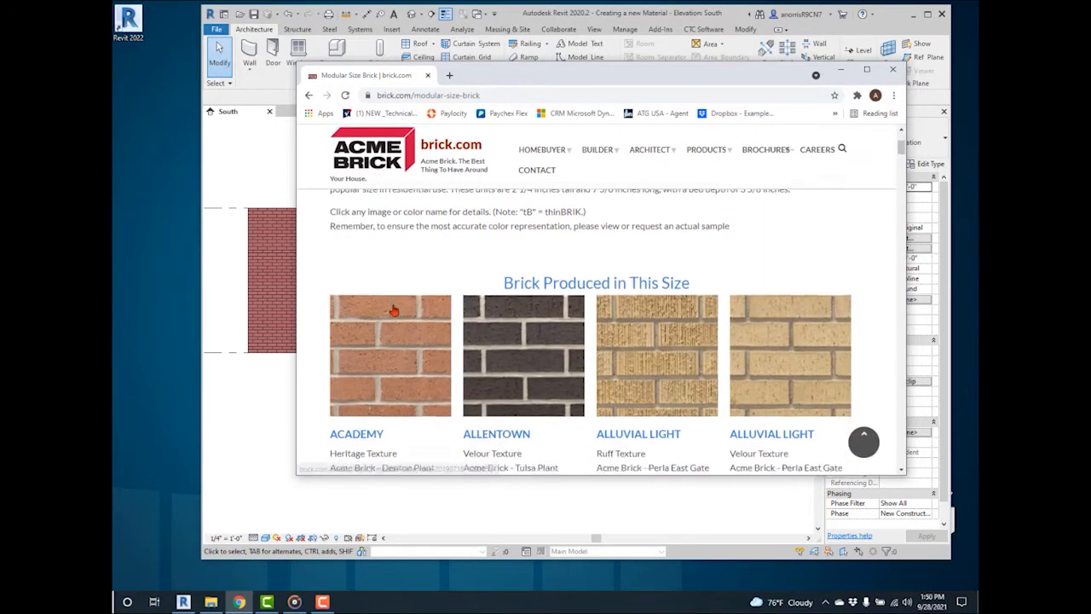
pyautogui.scroll(-3)
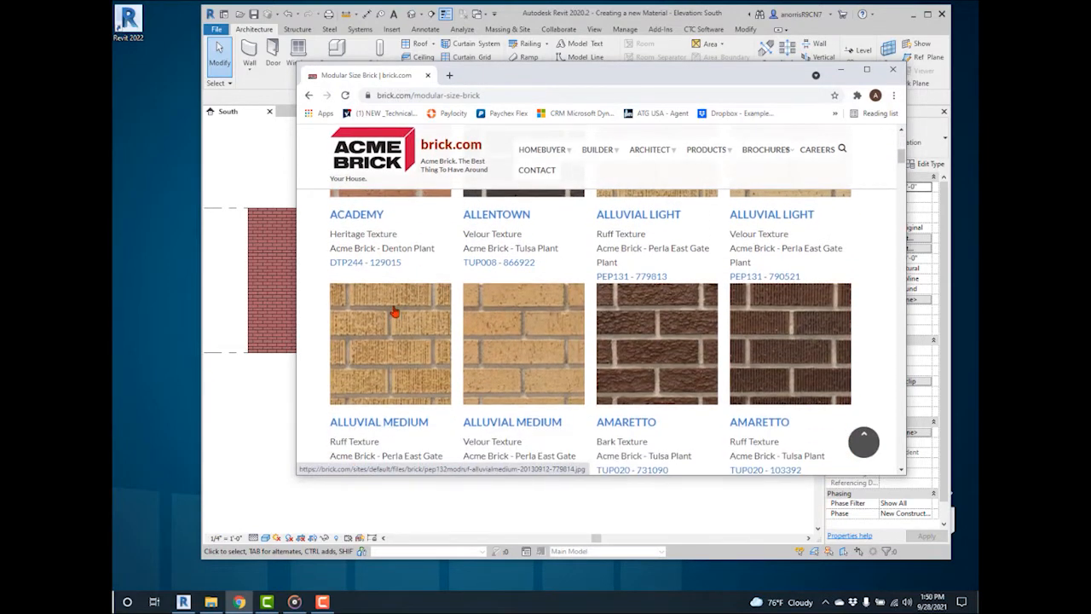
pyautogui.scroll(-3)
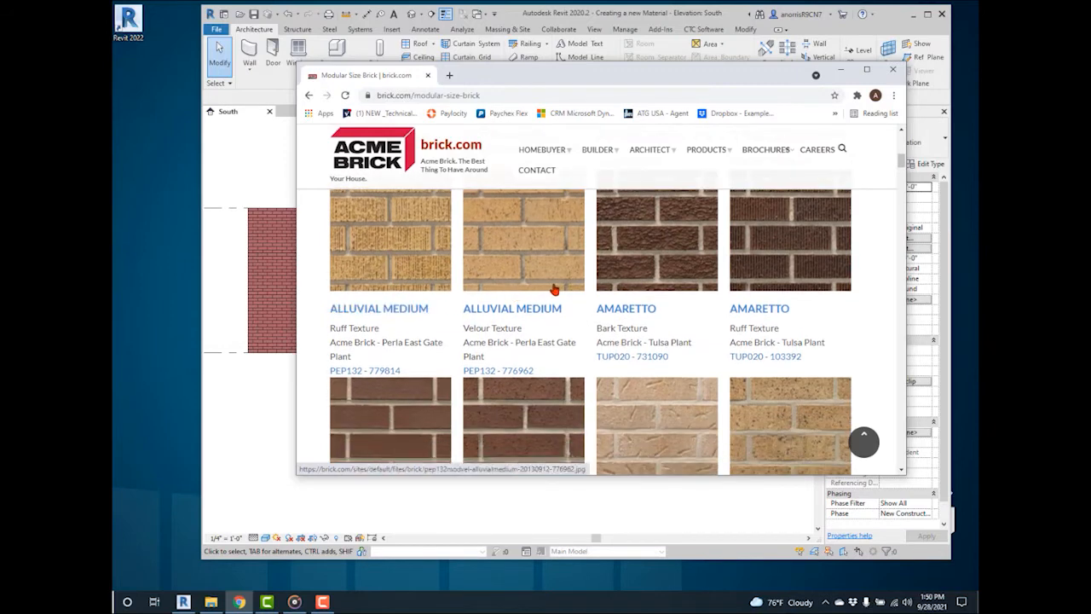
pyautogui.scroll(3)
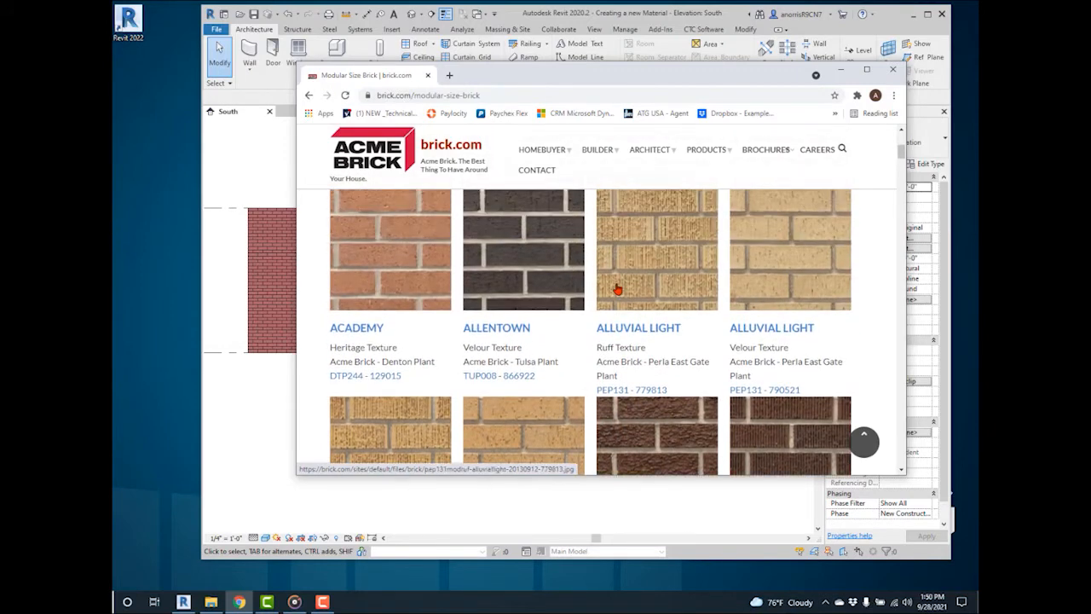
pyautogui.scroll(3)
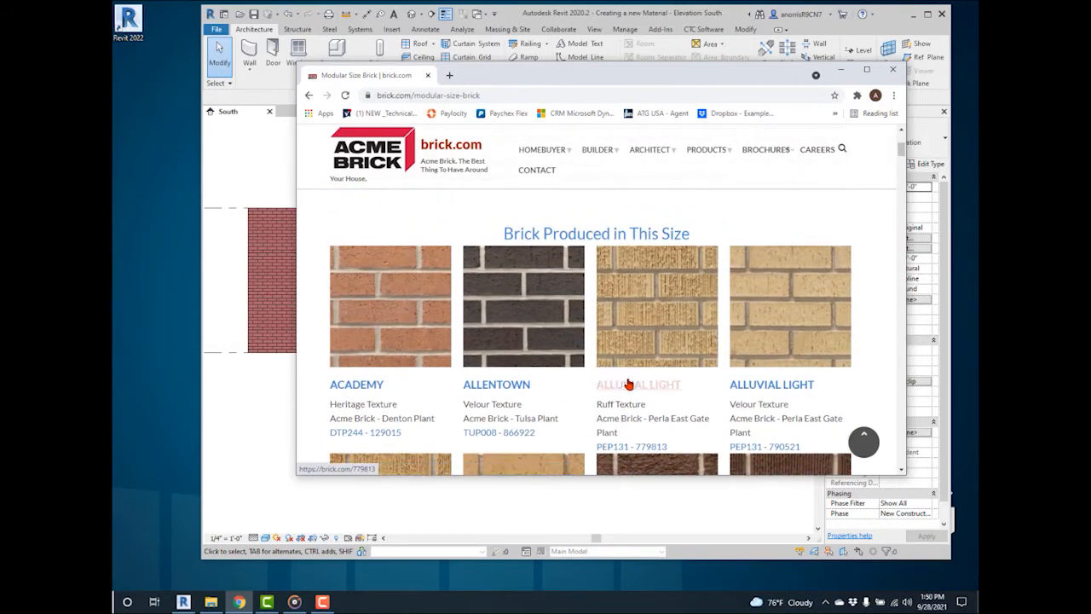
pyautogui.click(656, 305)
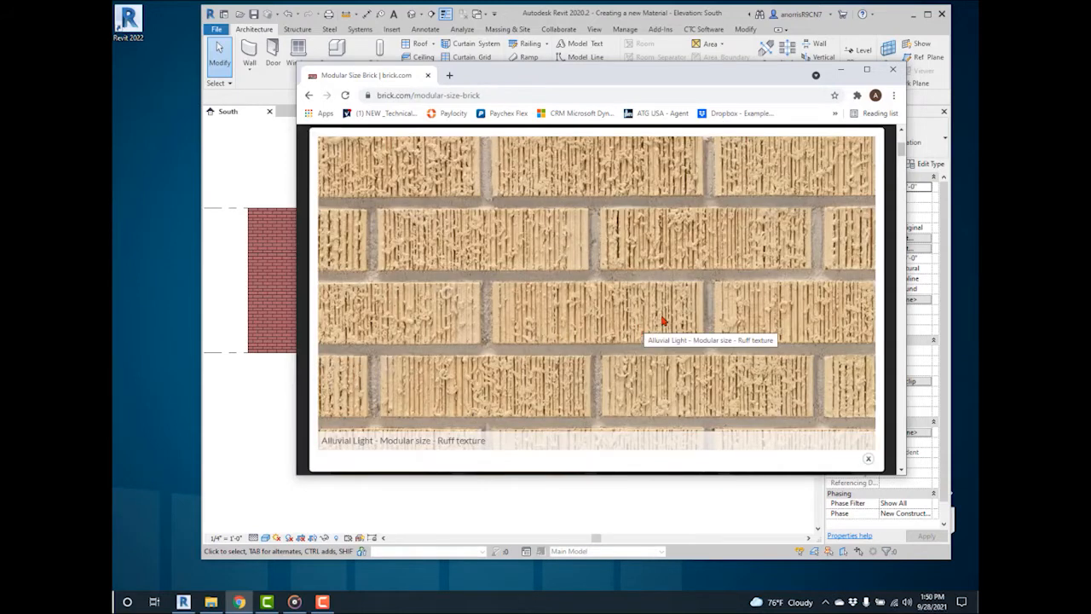
pyautogui.moveTo(547, 319)
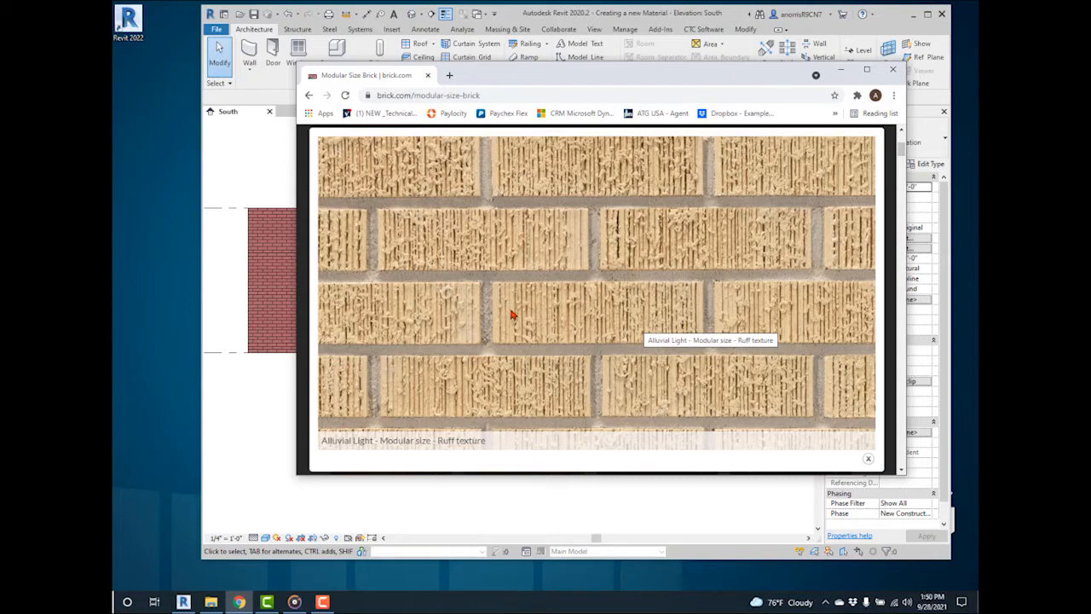
pyautogui.rightClick(512, 316)
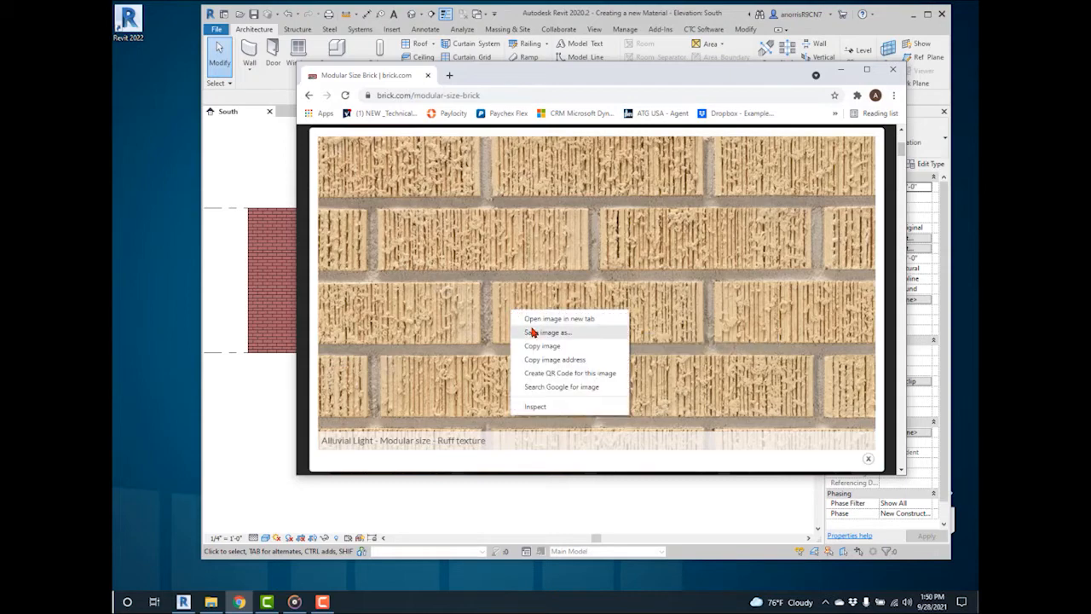
pyautogui.click(549, 331)
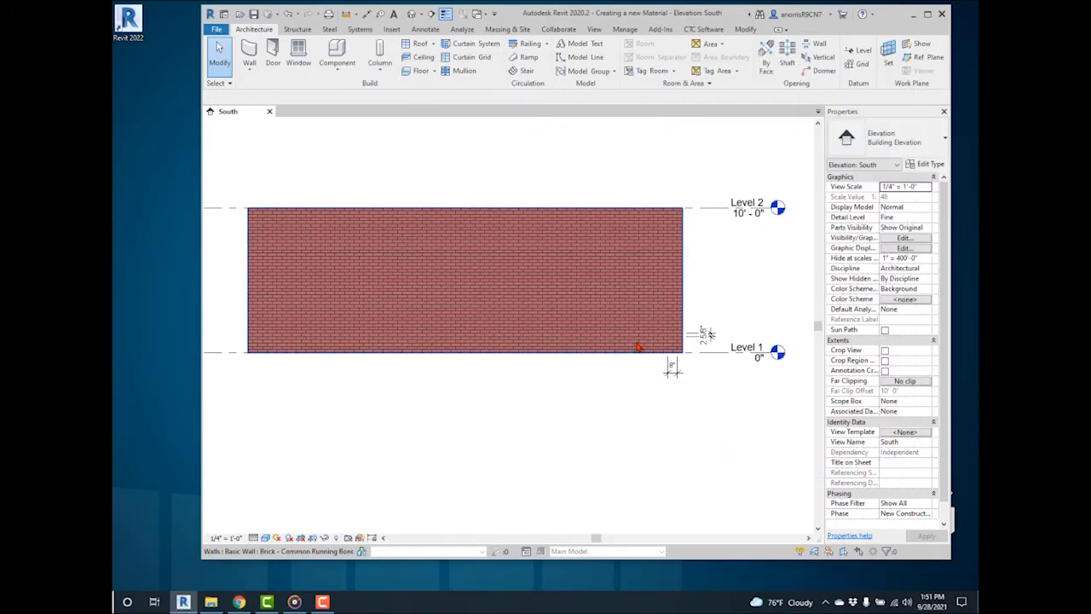
# - Duplicate Brick, Common as Brick, Alluvial Light and begin renaming its appearance asset 'Brick Alluv...'
pyautogui.click(624, 29)
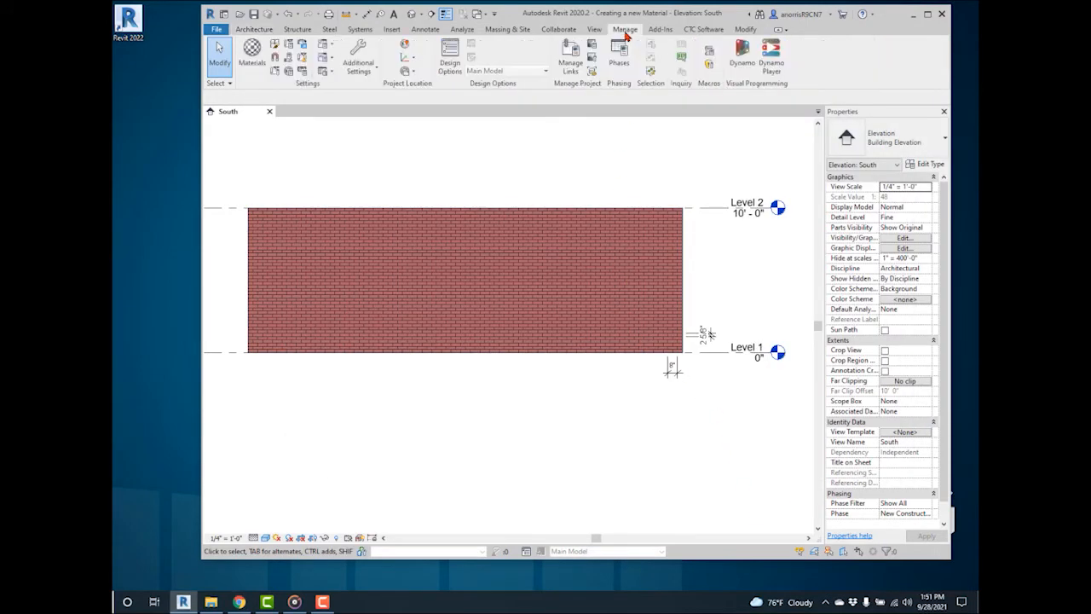
pyautogui.moveTo(252, 53)
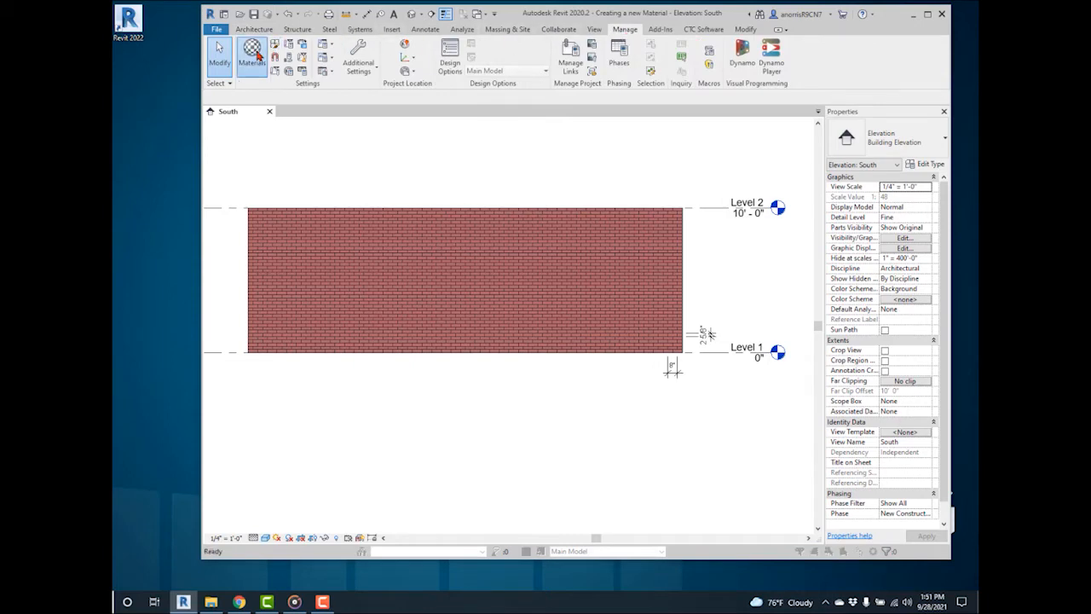
pyautogui.rightClick(472, 271)
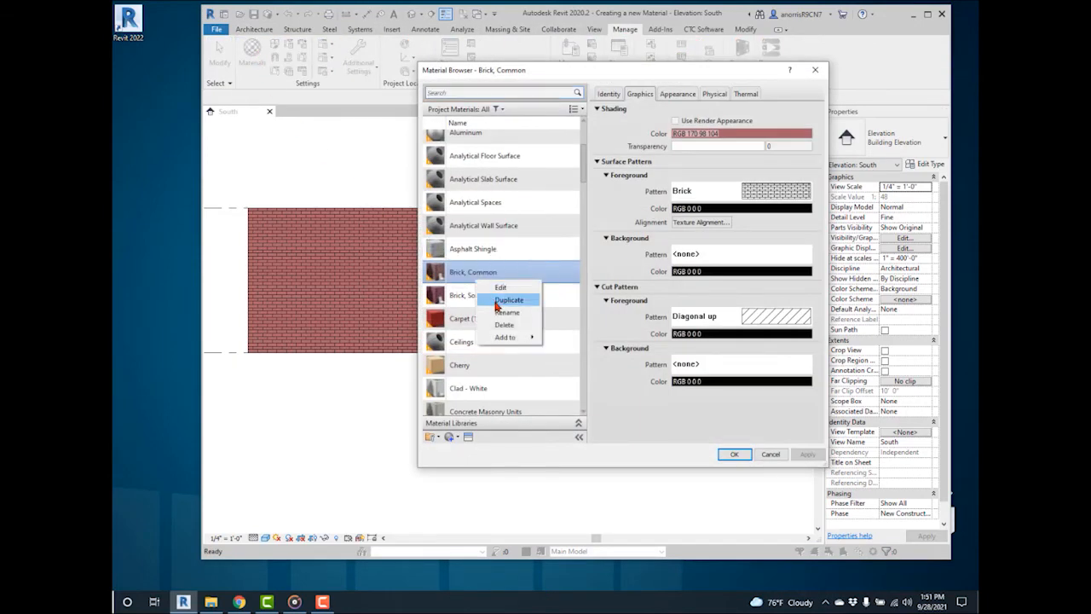
pyautogui.click(508, 300)
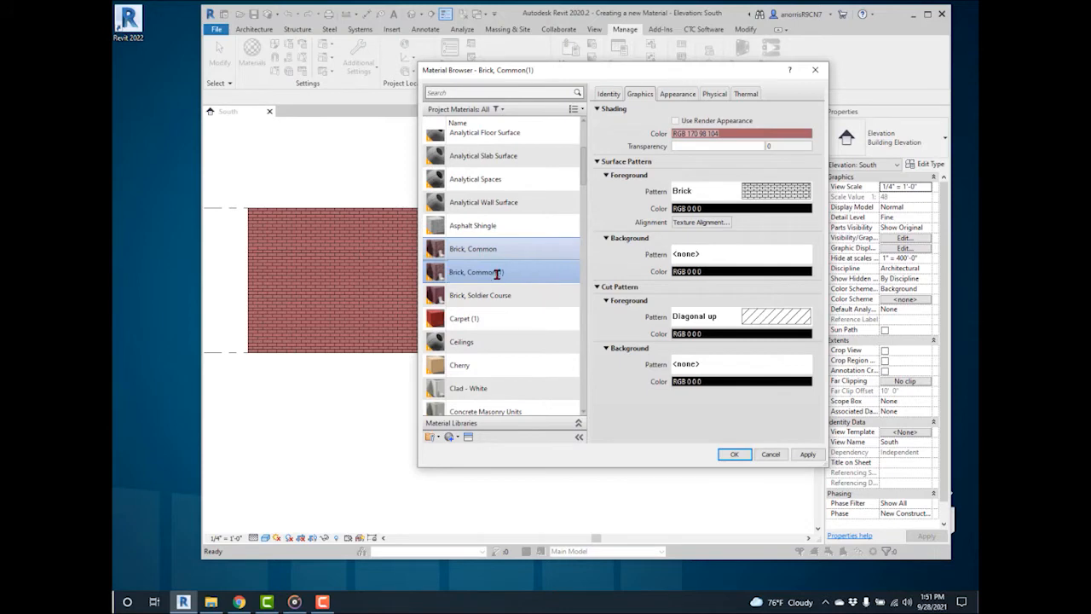
pyautogui.doubleClick(477, 273)
pyautogui.write('Brick, Alluvial Light')
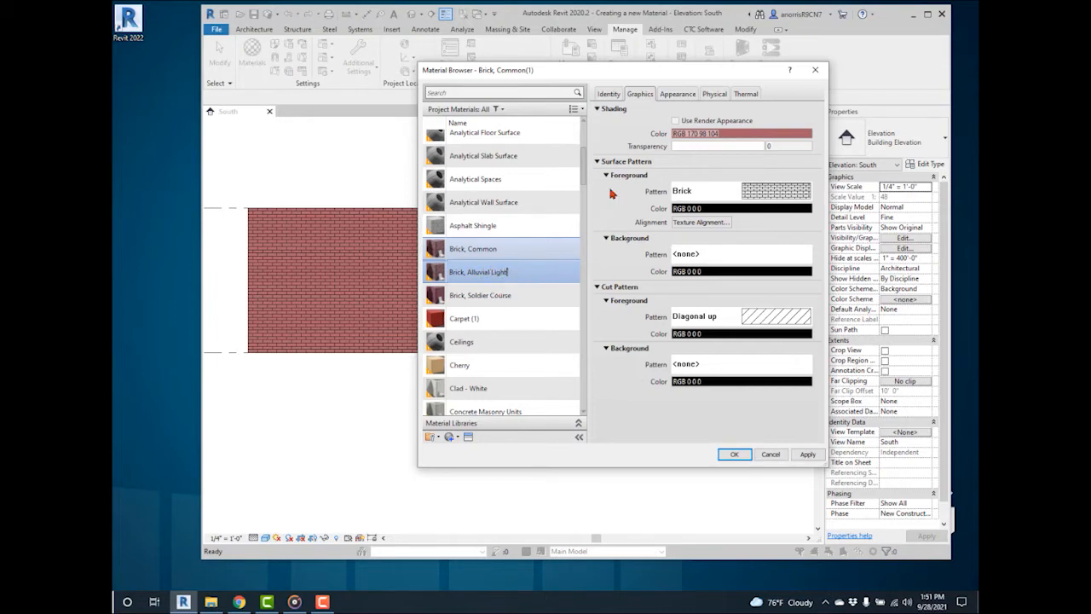
pyautogui.click(677, 94)
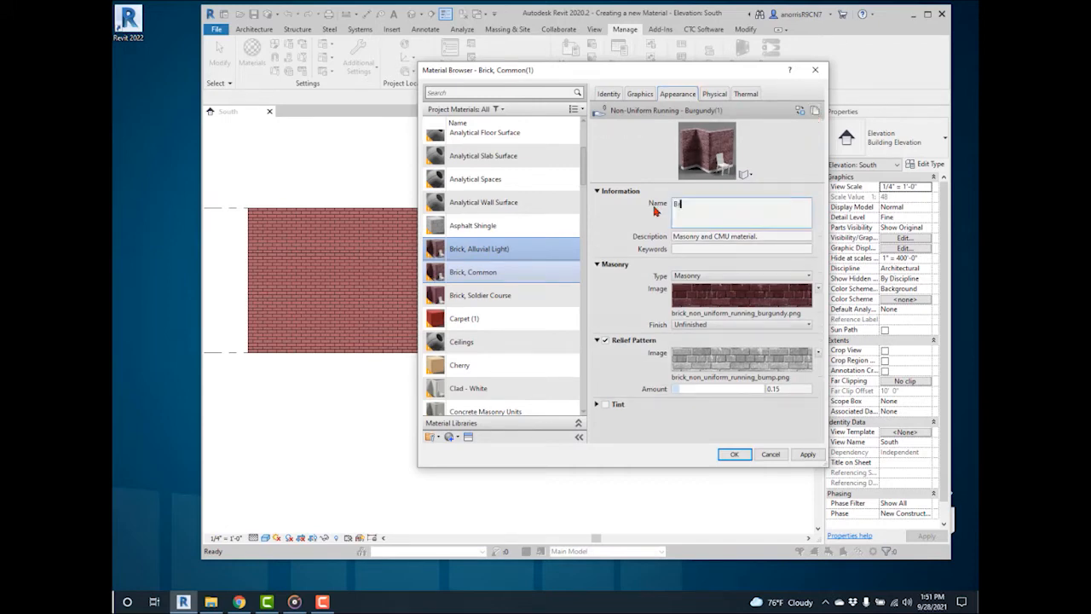
pyautogui.write('Brick Alluv')
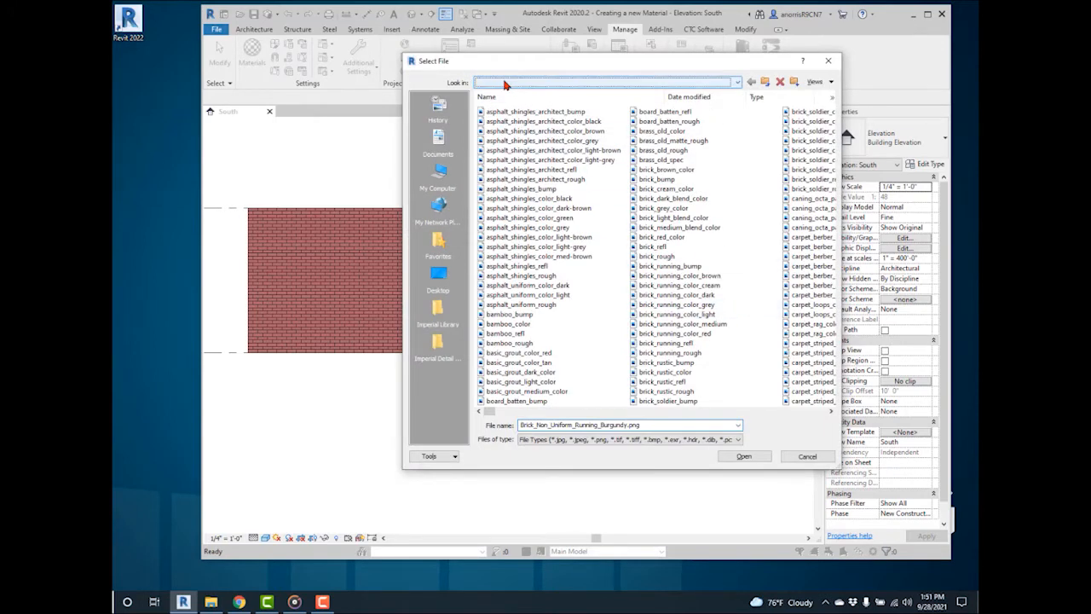
# - Load the alluvial light JPG from the Project - New Material Image folder as the appearance image
pyautogui.click(736, 81)
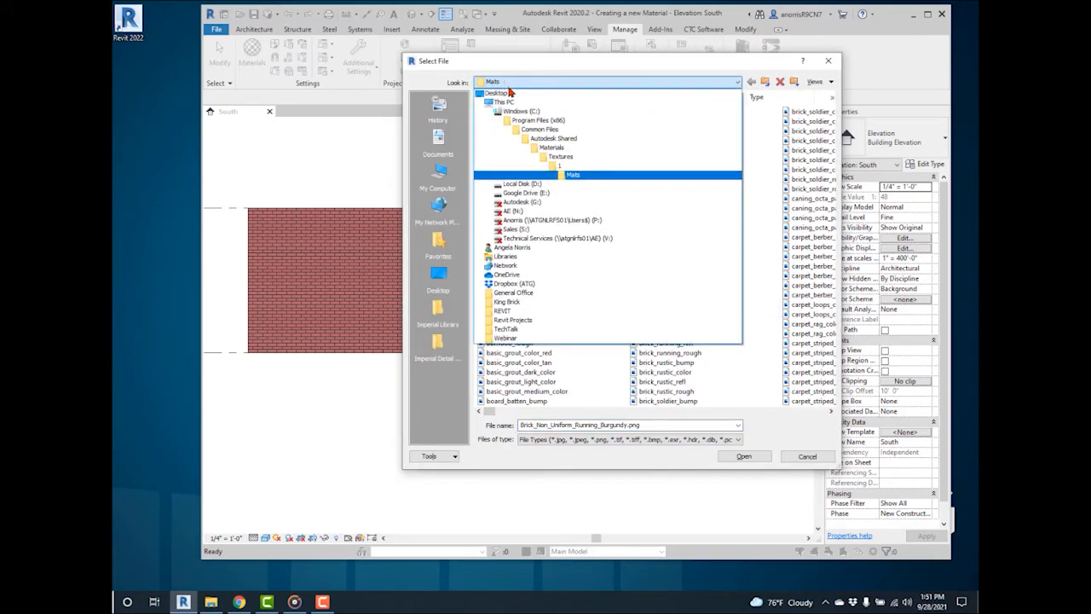
pyautogui.click(532, 119)
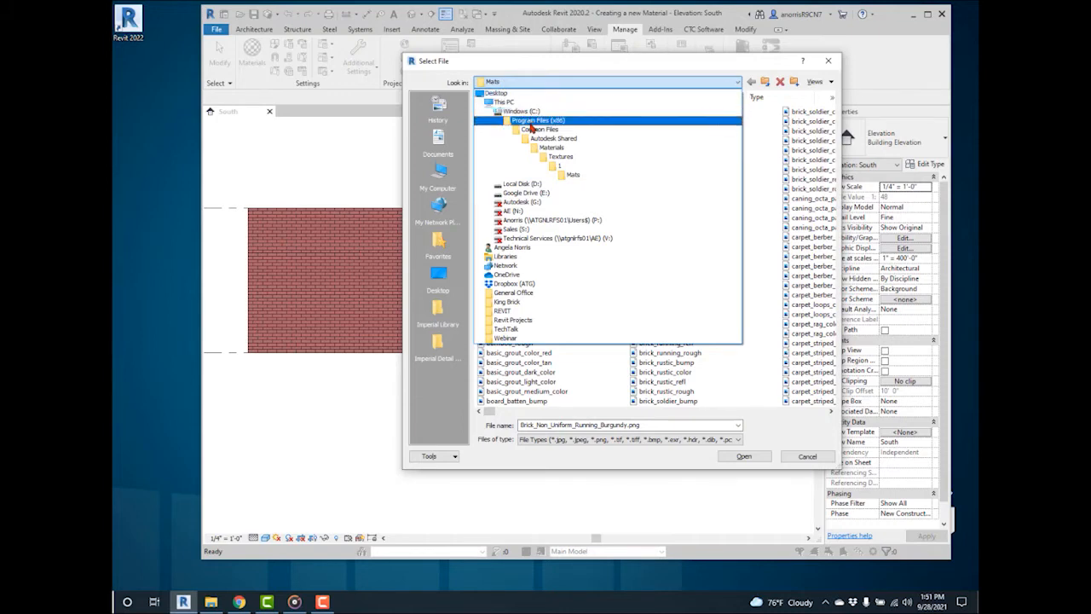
pyautogui.click(554, 139)
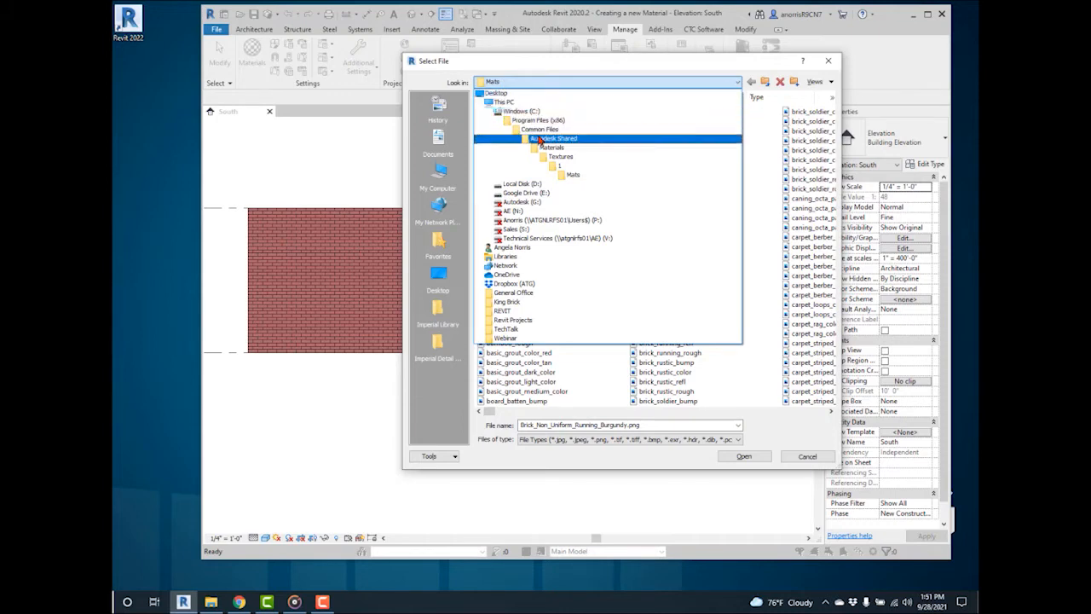
pyautogui.click(552, 146)
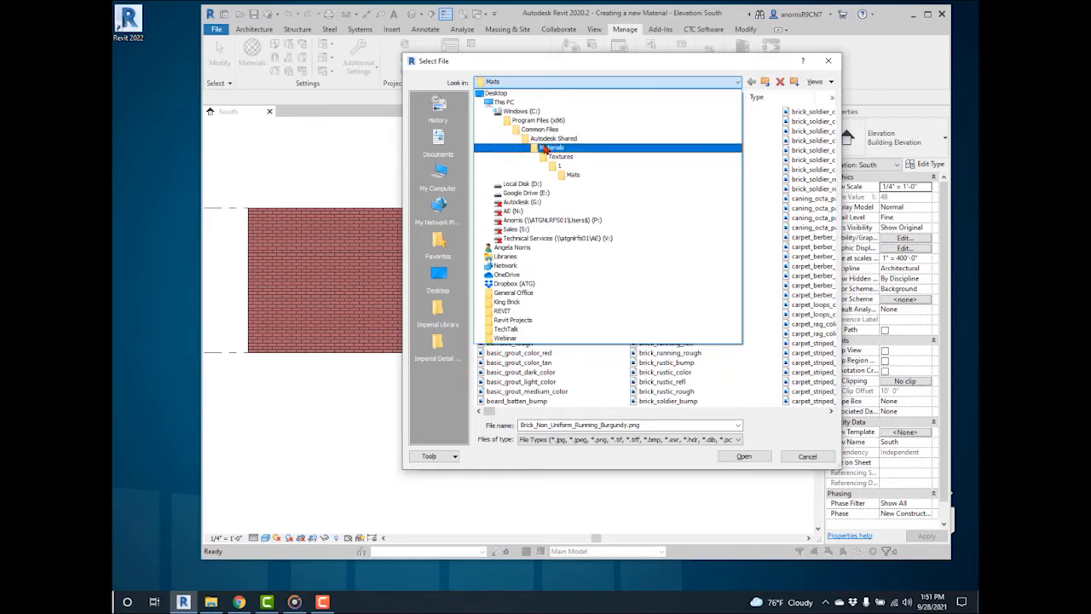
pyautogui.click(561, 157)
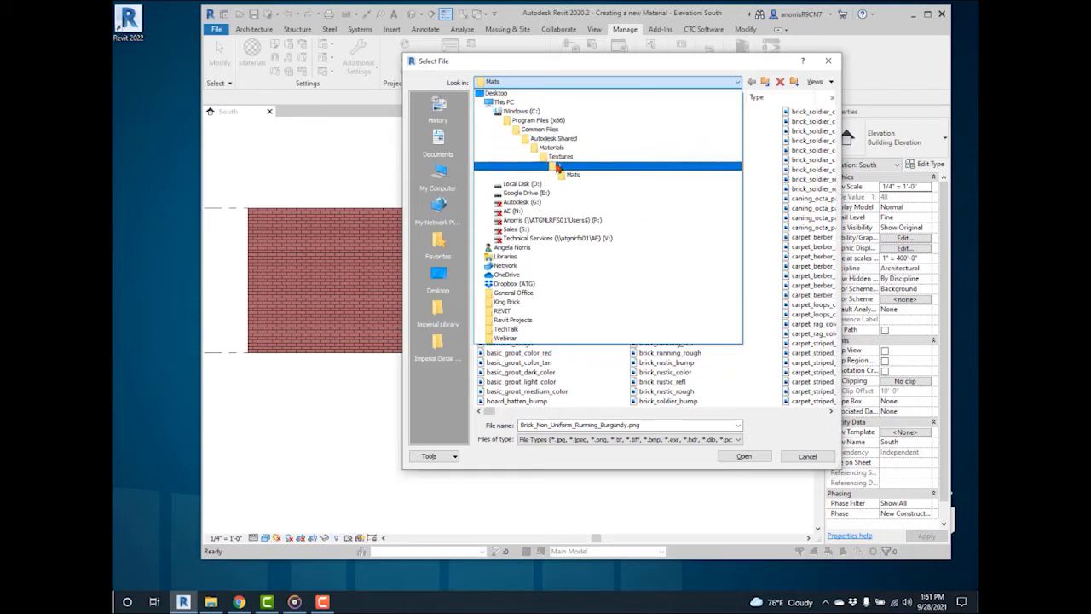
pyautogui.click(521, 184)
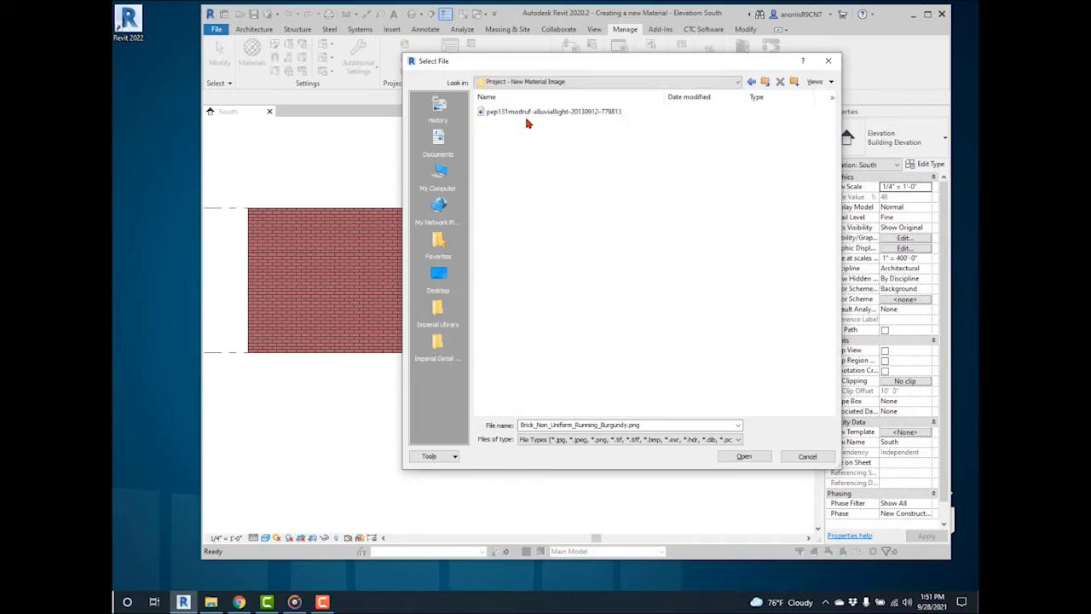
pyautogui.click(553, 113)
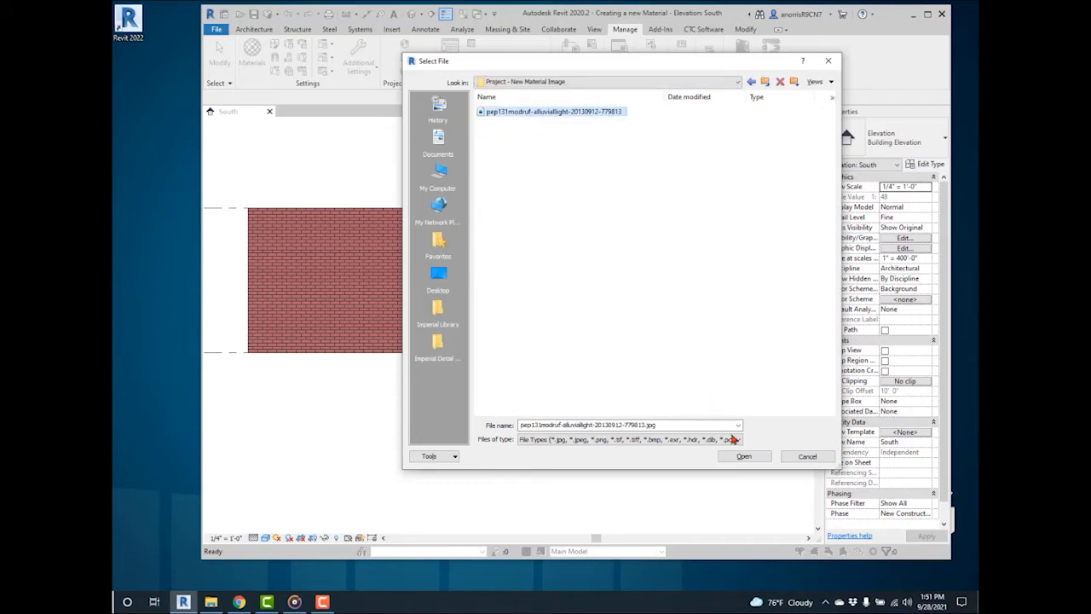
pyautogui.click(744, 456)
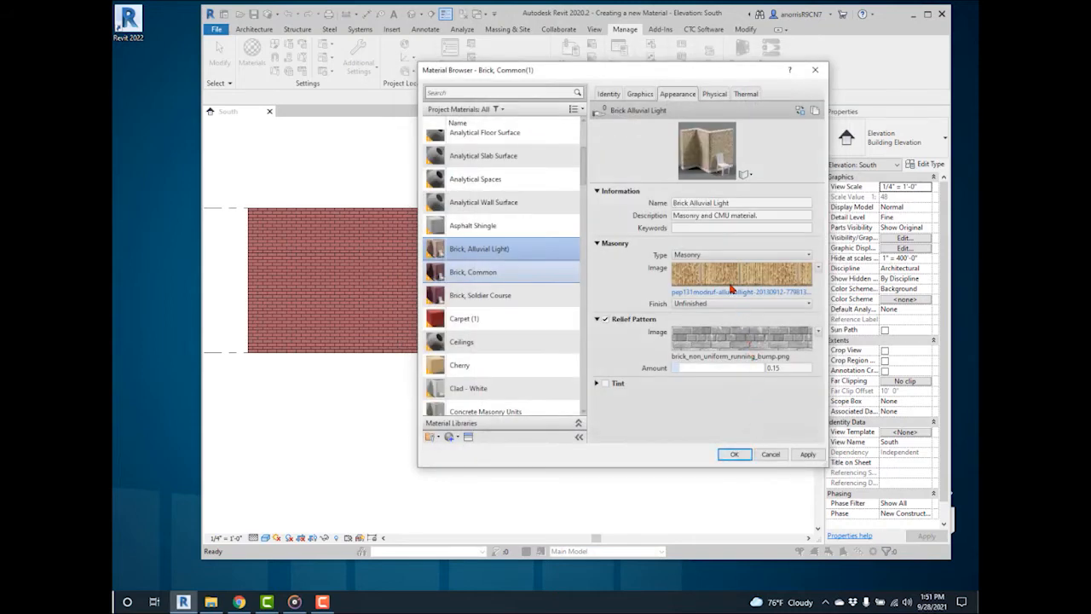
pyautogui.moveTo(741, 273)
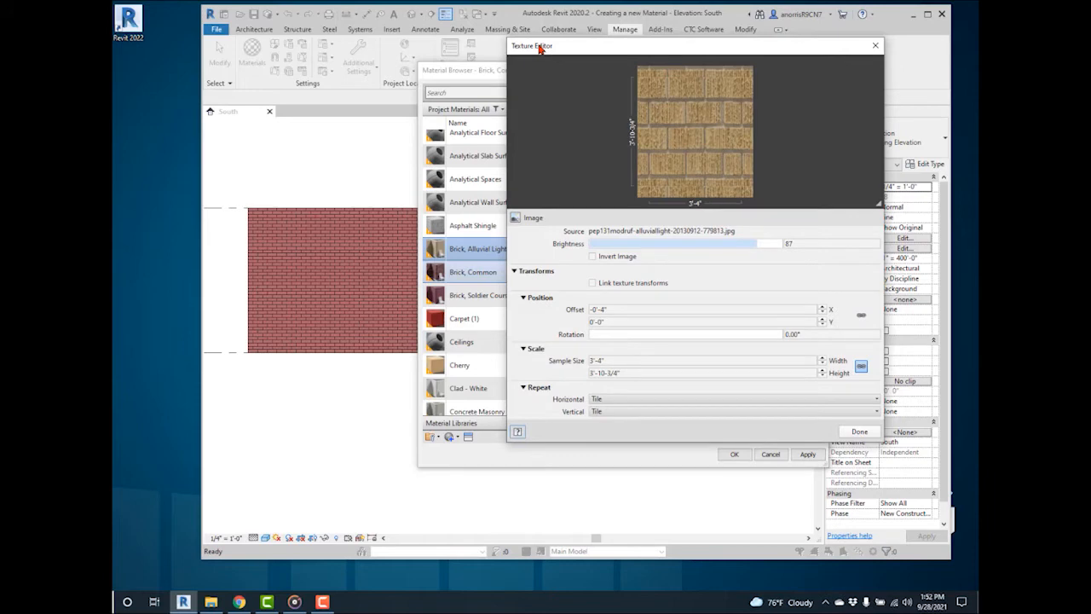
pyautogui.moveTo(549, 214)
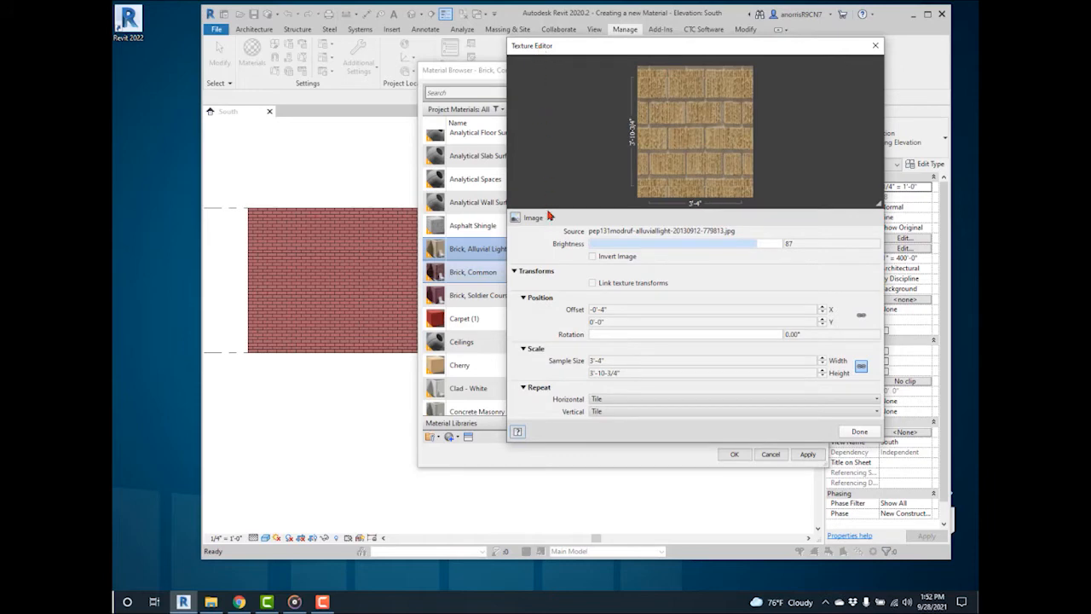
pyautogui.moveTo(542, 303)
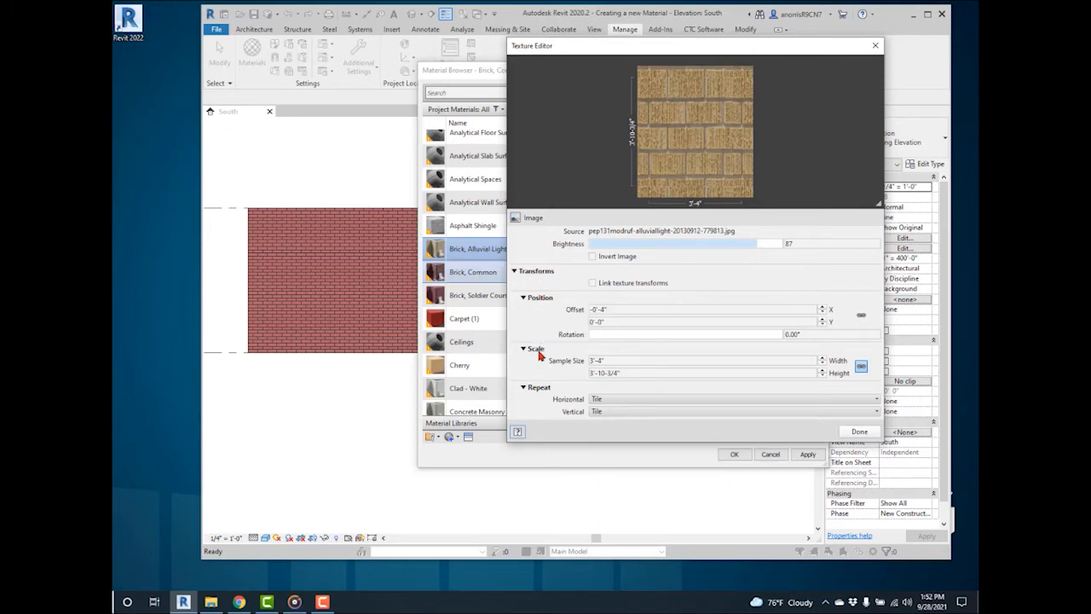
# - Select the colour texture's Sample Size width in the Texture Editor to replace it
pyautogui.click(699, 360)
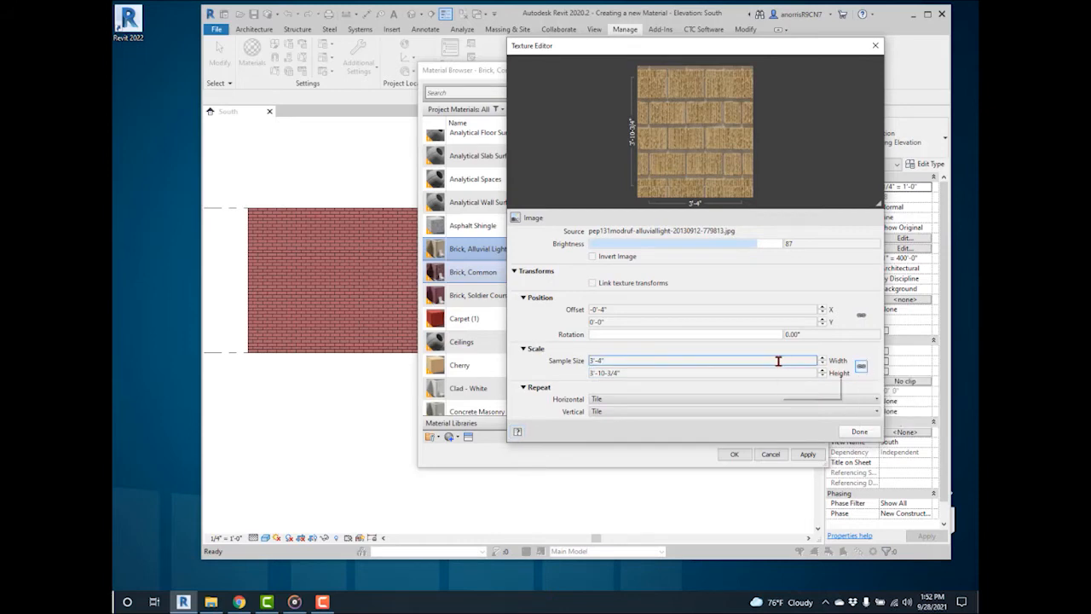
pyautogui.tripleClick(700, 360)
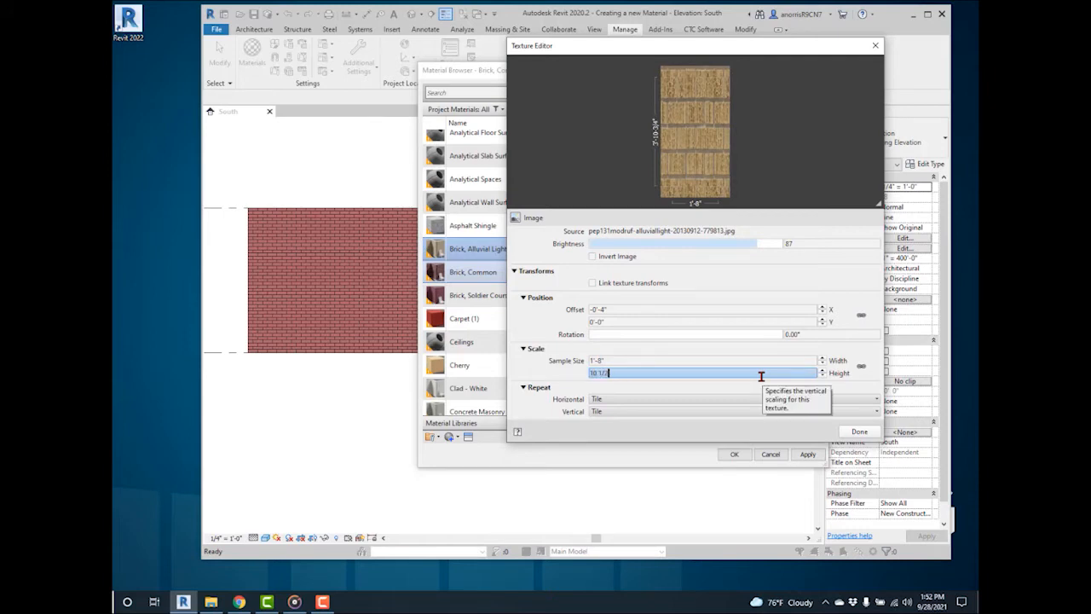
pyautogui.moveTo(763, 300)
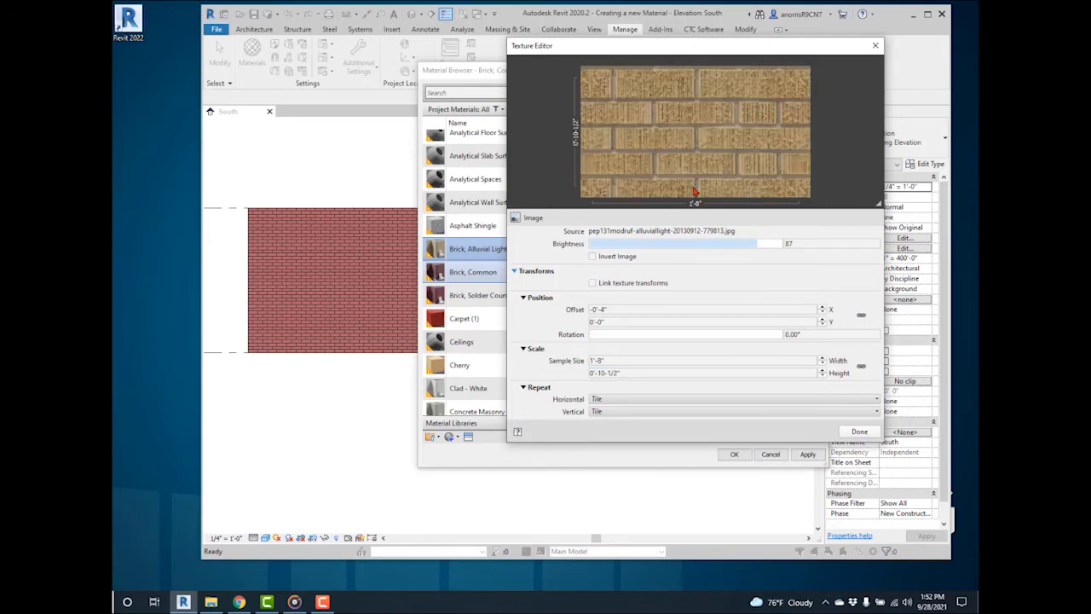
pyautogui.moveTo(654, 103)
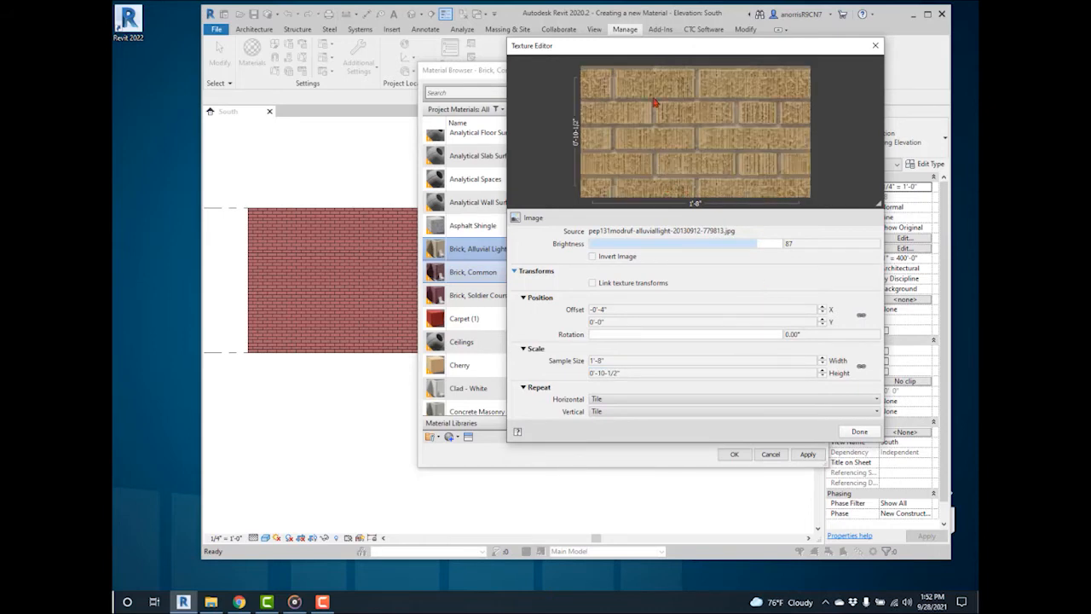
pyautogui.moveTo(668, 119)
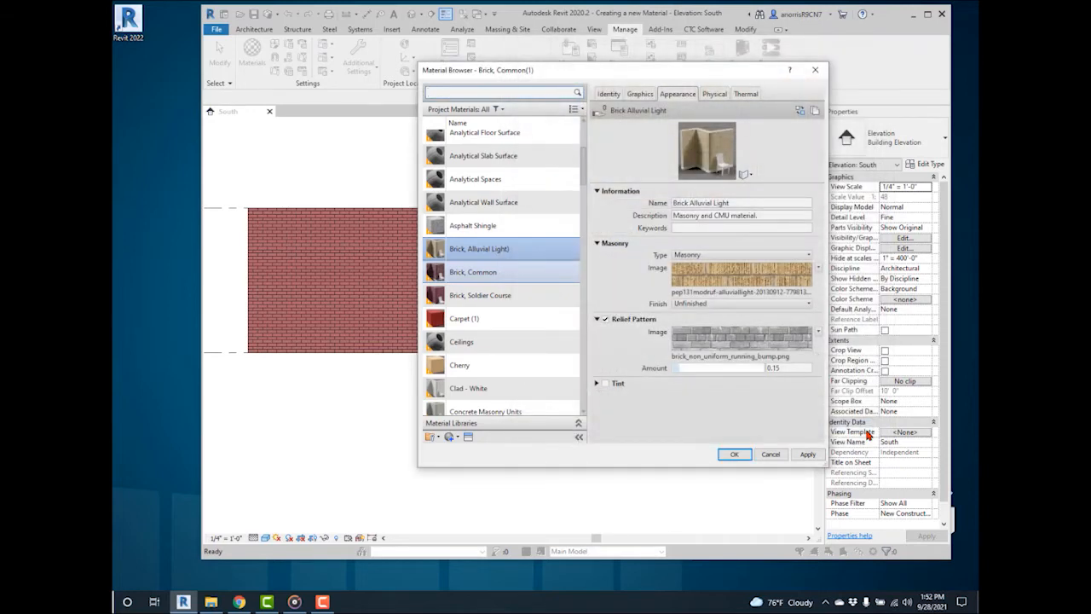
pyautogui.moveTo(754, 365)
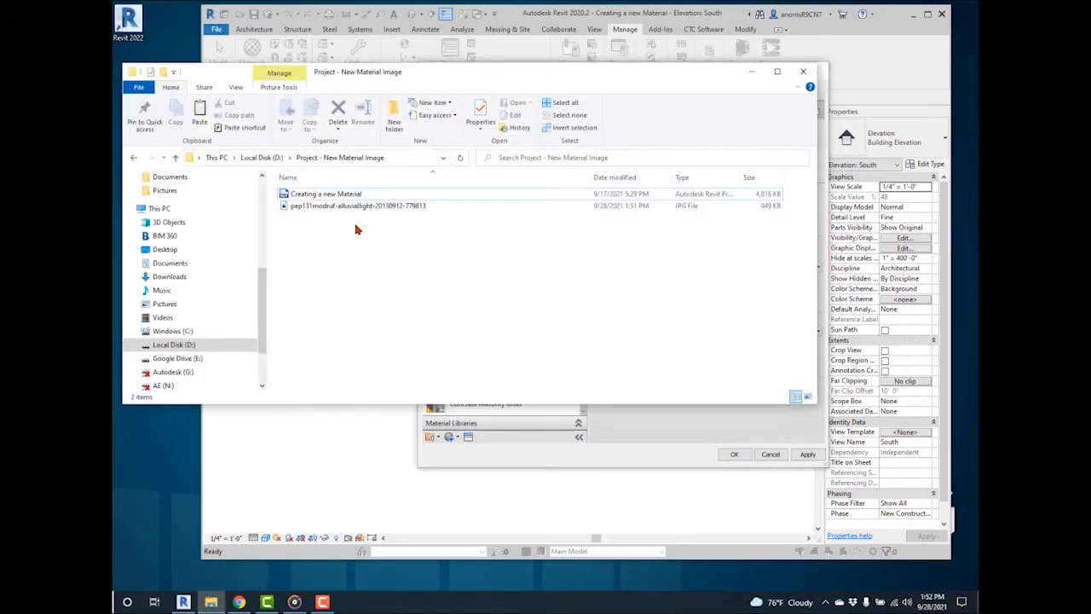
pyautogui.moveTo(354, 204)
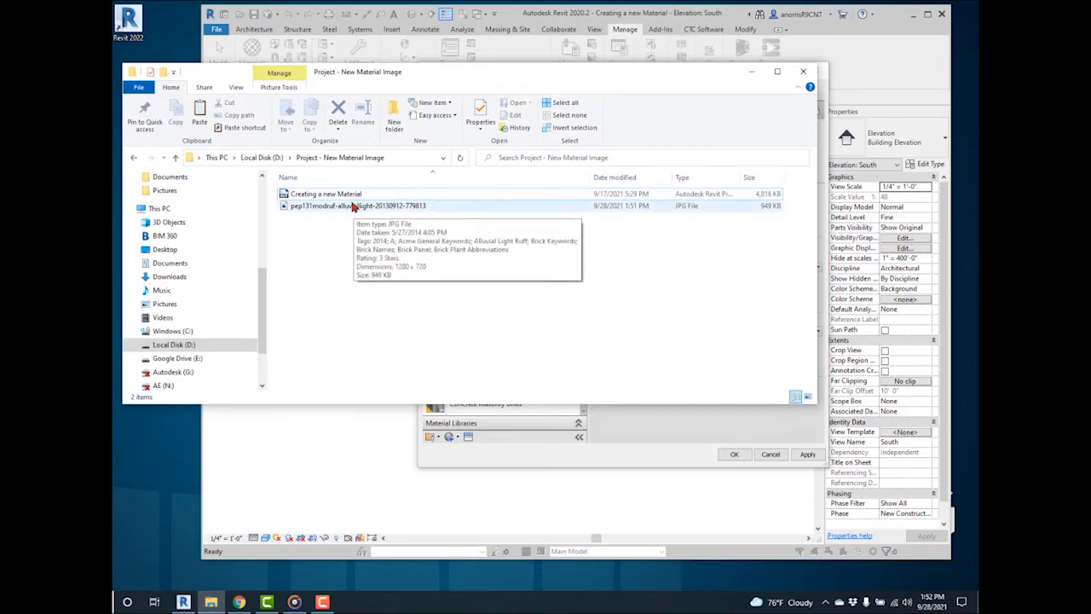
# - Open the alluvial light JPG from the project image folder in the Photos viewer
pyautogui.click(351, 204)
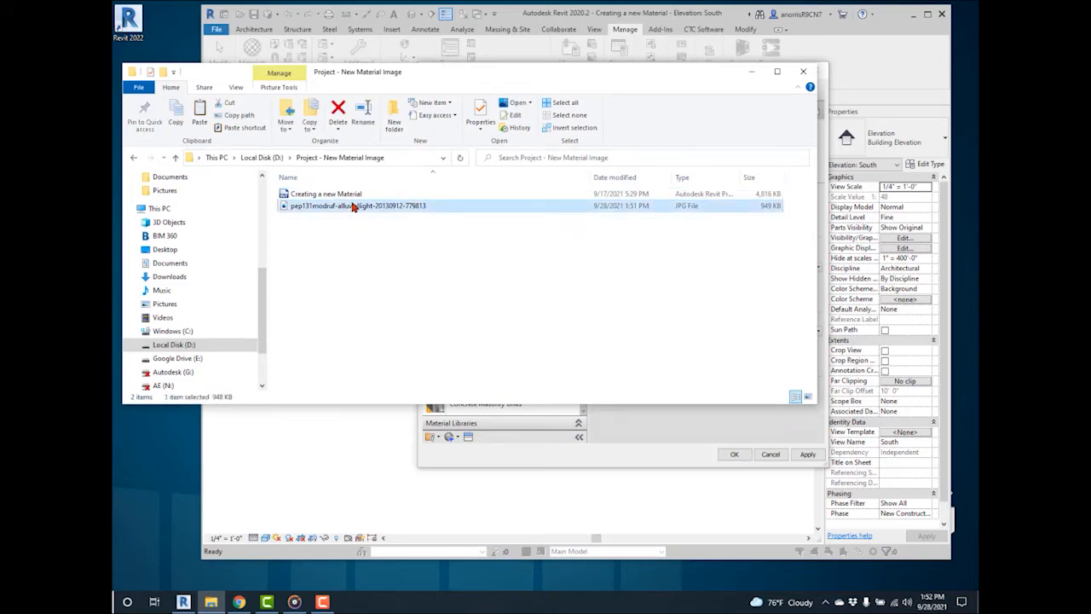
pyautogui.doubleClick(358, 204)
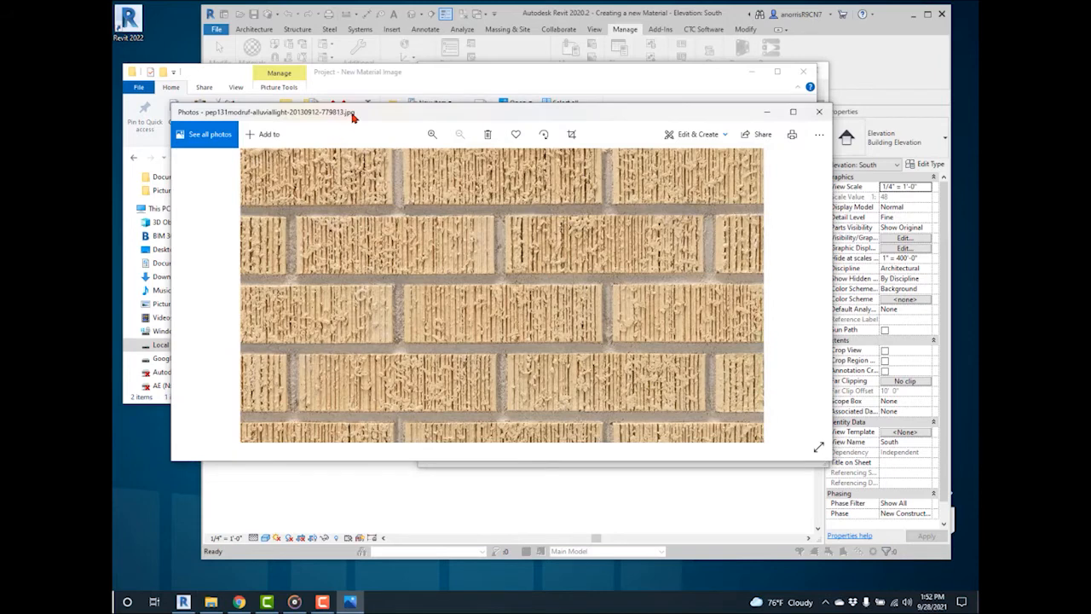
pyautogui.moveTo(395, 128)
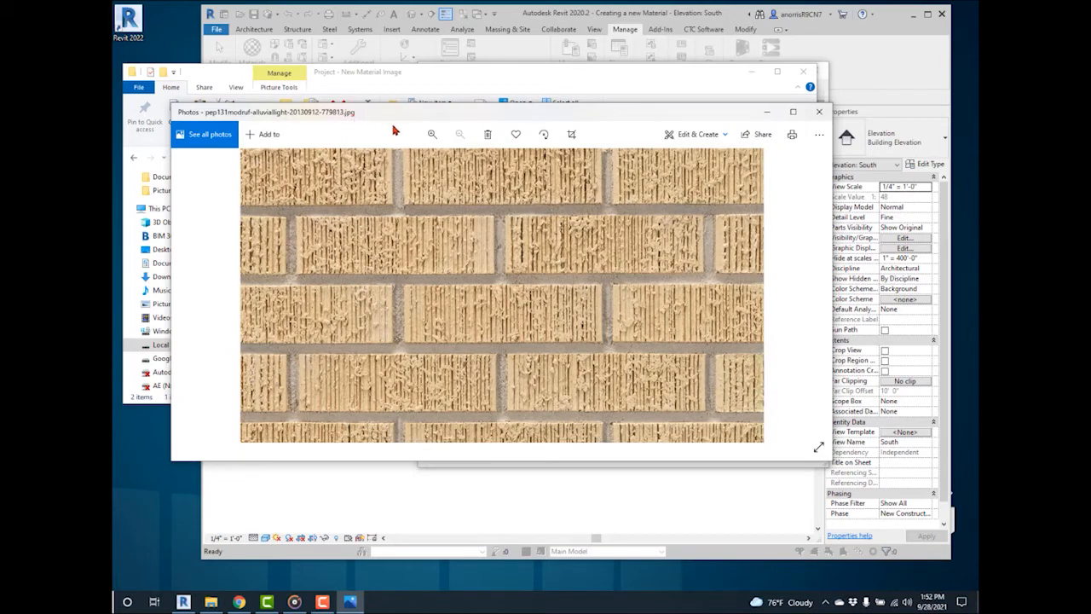
# - Drag Color fully left for grayscale and save a copy named with the _bump suffix
pyautogui.click(698, 133)
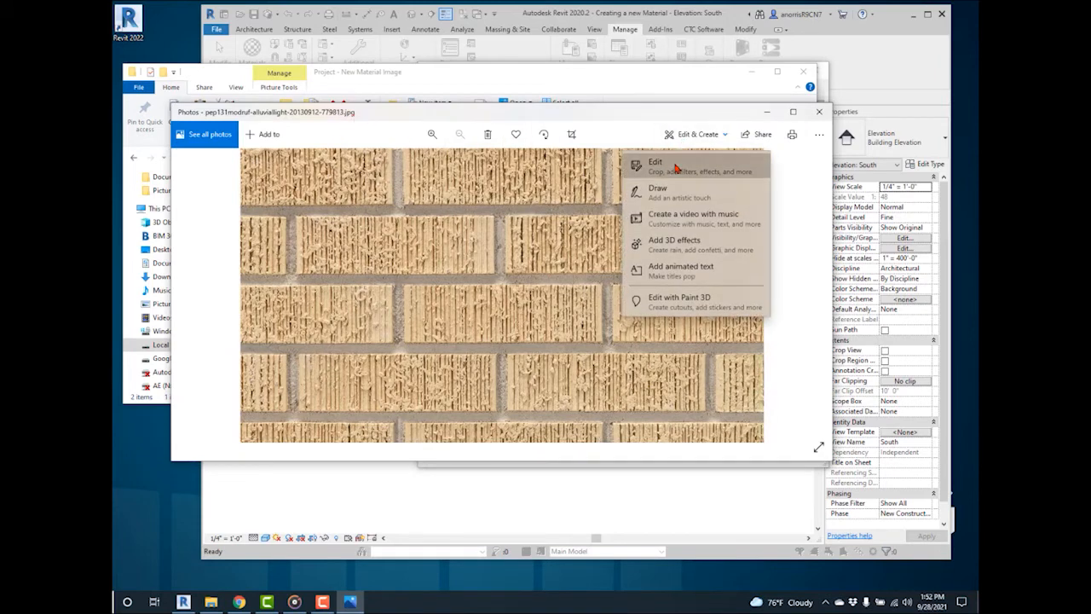
pyautogui.click(655, 162)
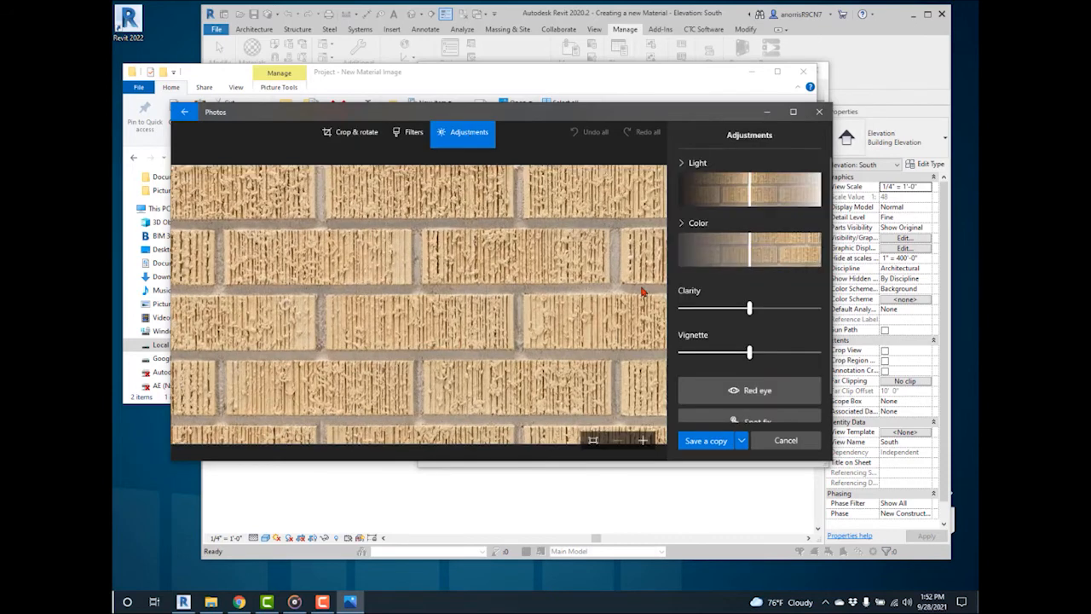
pyautogui.moveTo(749, 249); pyautogui.dragTo(675, 249)
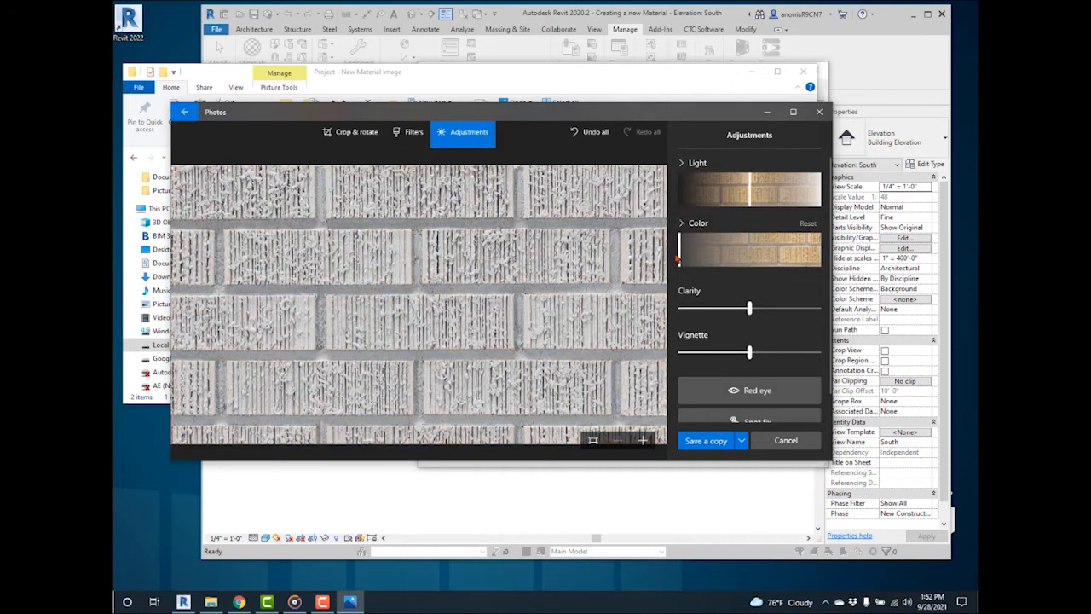
pyautogui.click(706, 440)
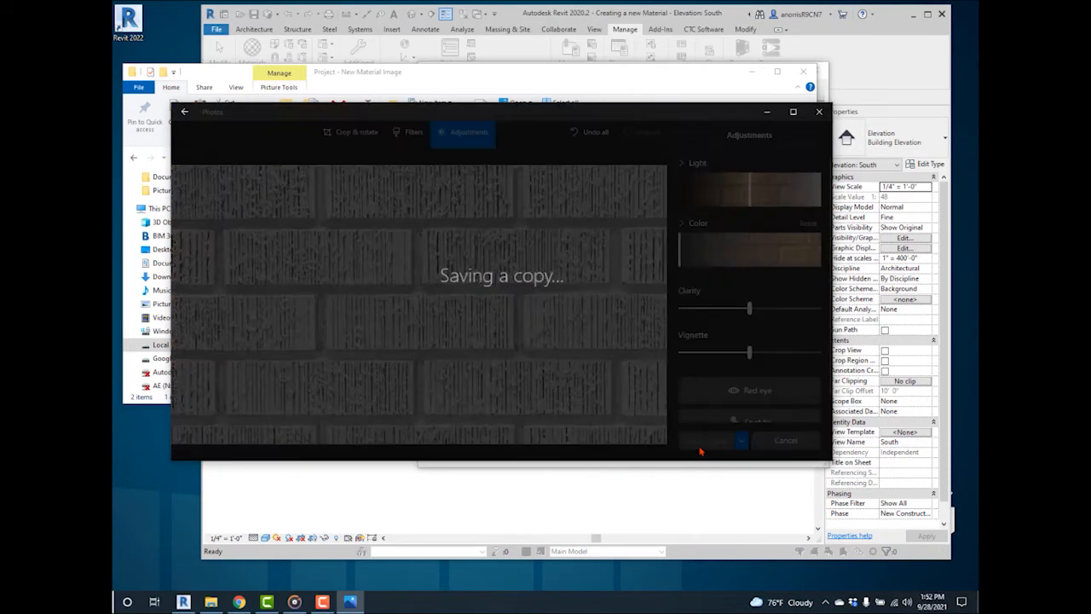
pyautogui.click(740, 440)
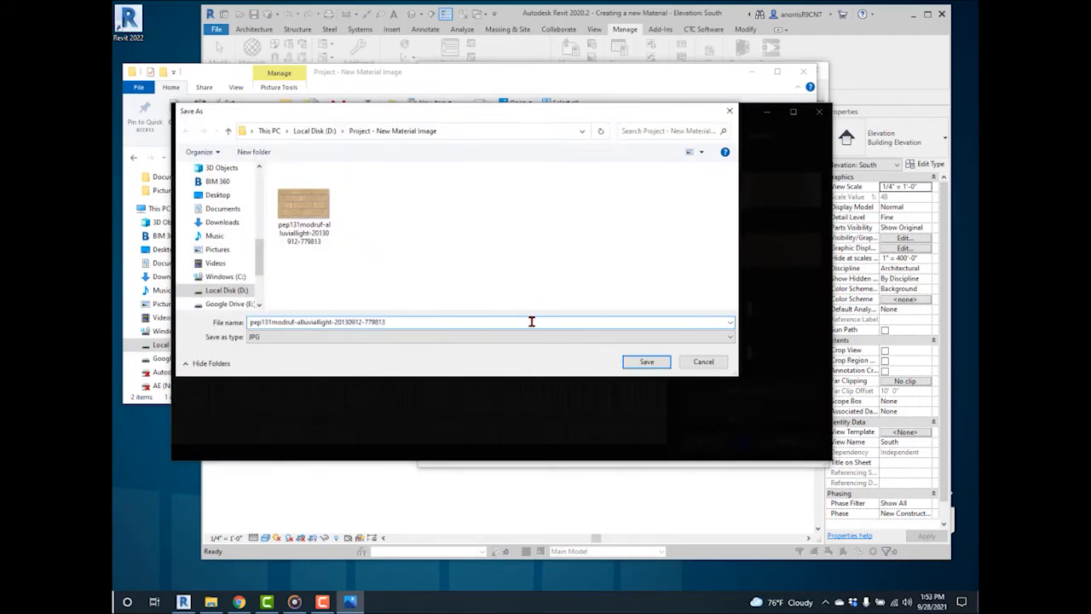
pyautogui.write('_bump')
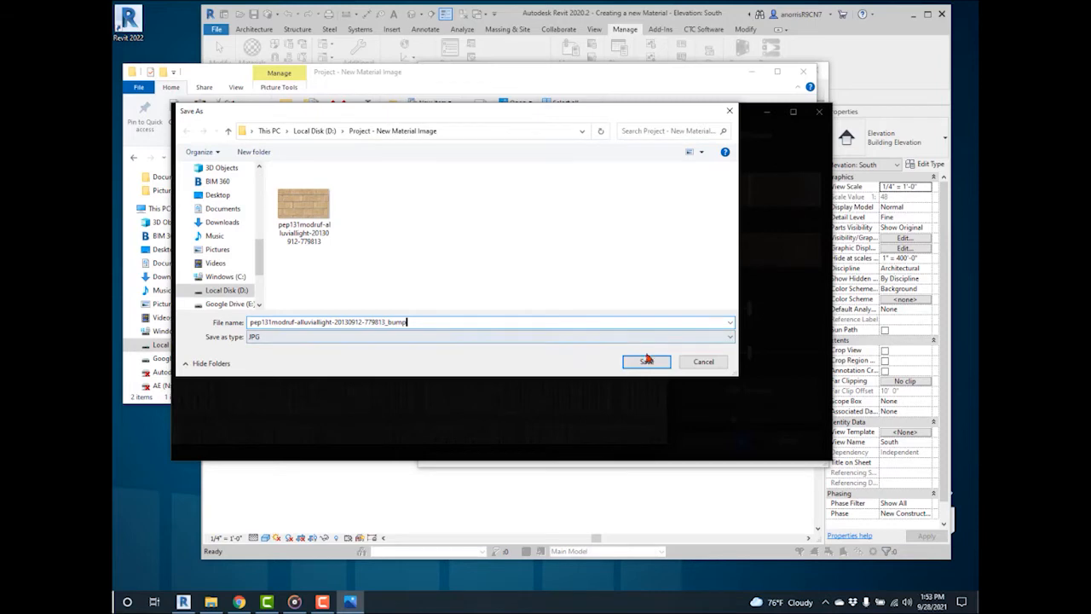
pyautogui.click(644, 361)
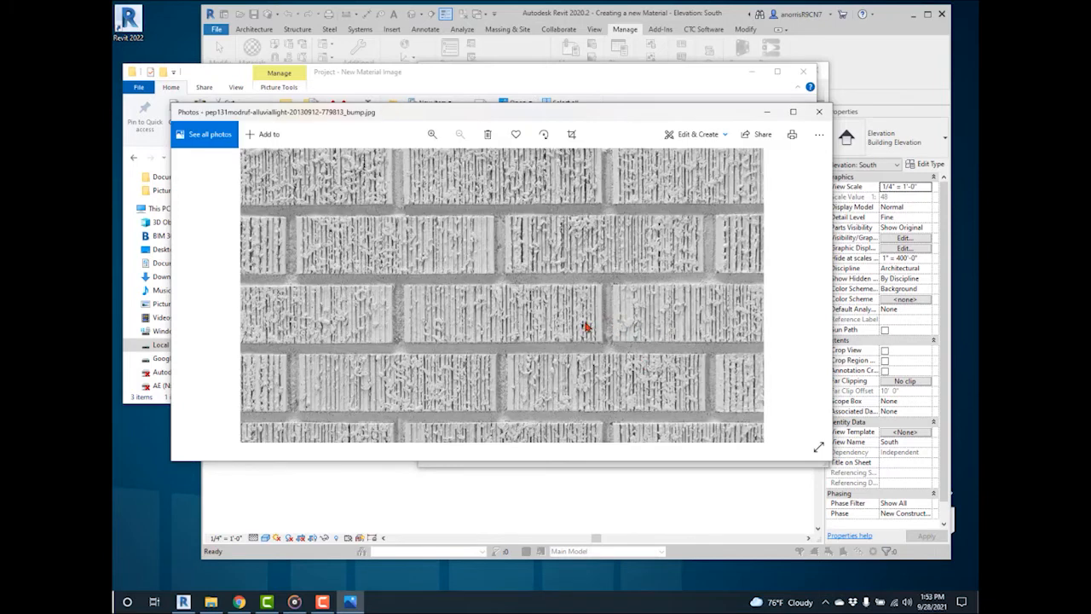
pyautogui.moveTo(467, 315)
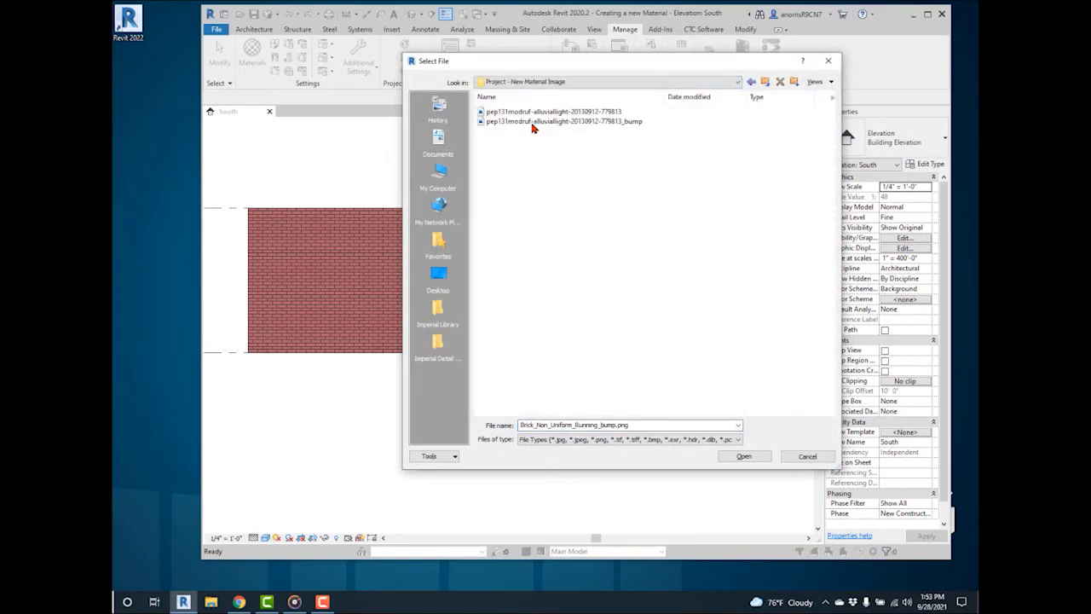
# - Load the grayscale _bump JPG as the material's relief pattern image
pyautogui.click(743, 455)
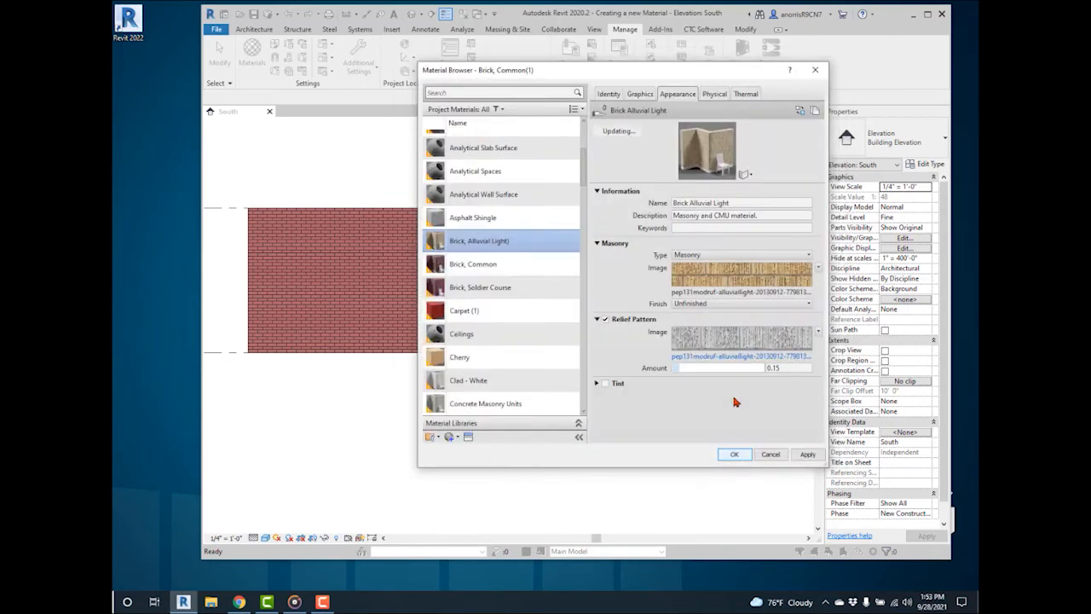
# - Resize the bump image's Sample Size width and height (1/2') to match the colour texture
pyautogui.click(742, 339)
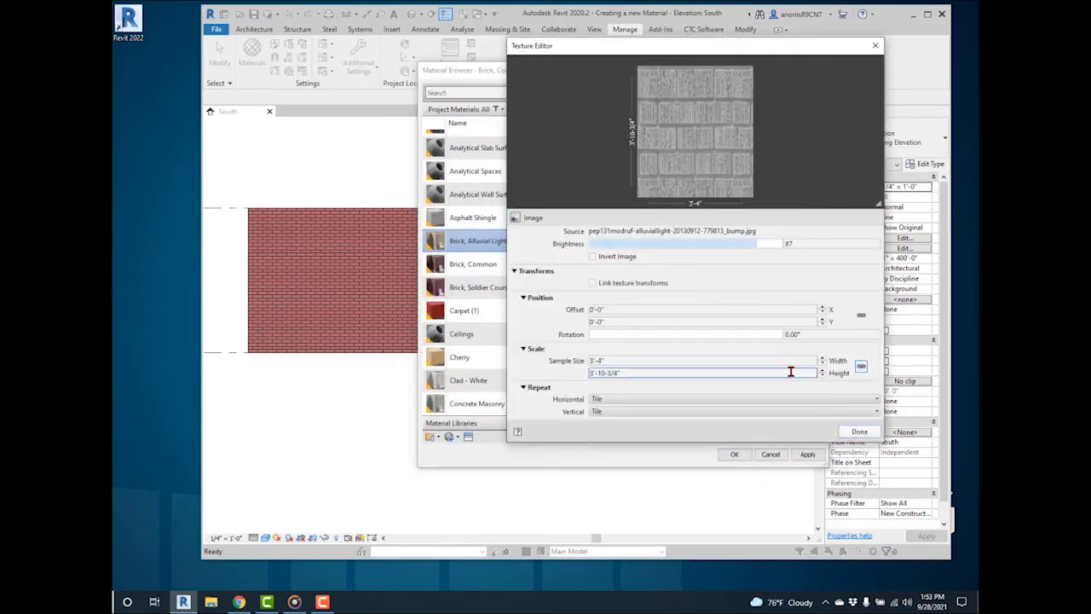
pyautogui.tripleClick(699, 361)
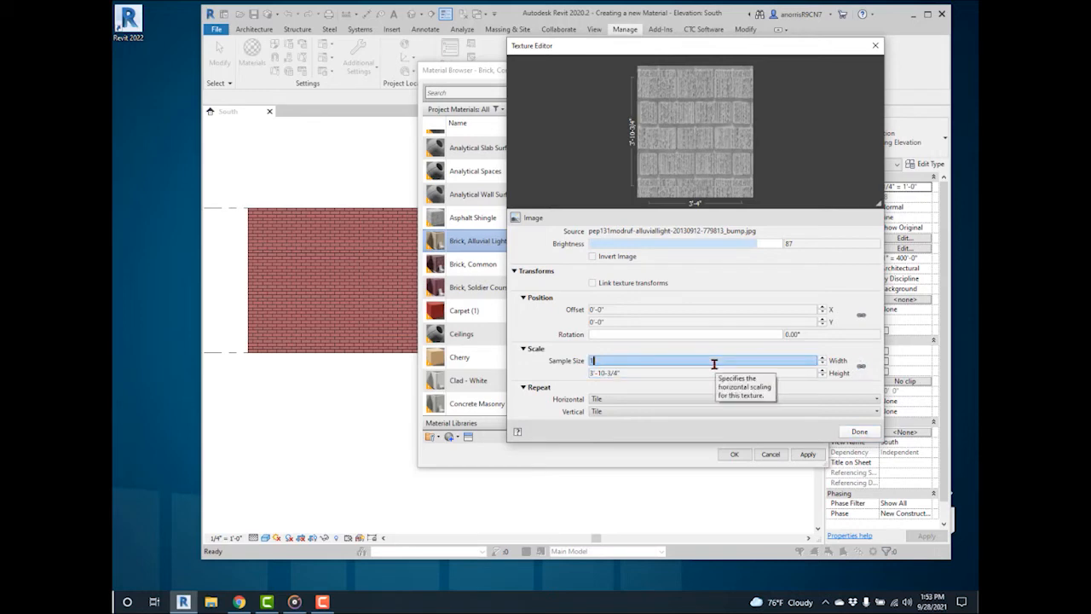
pyautogui.write('10')
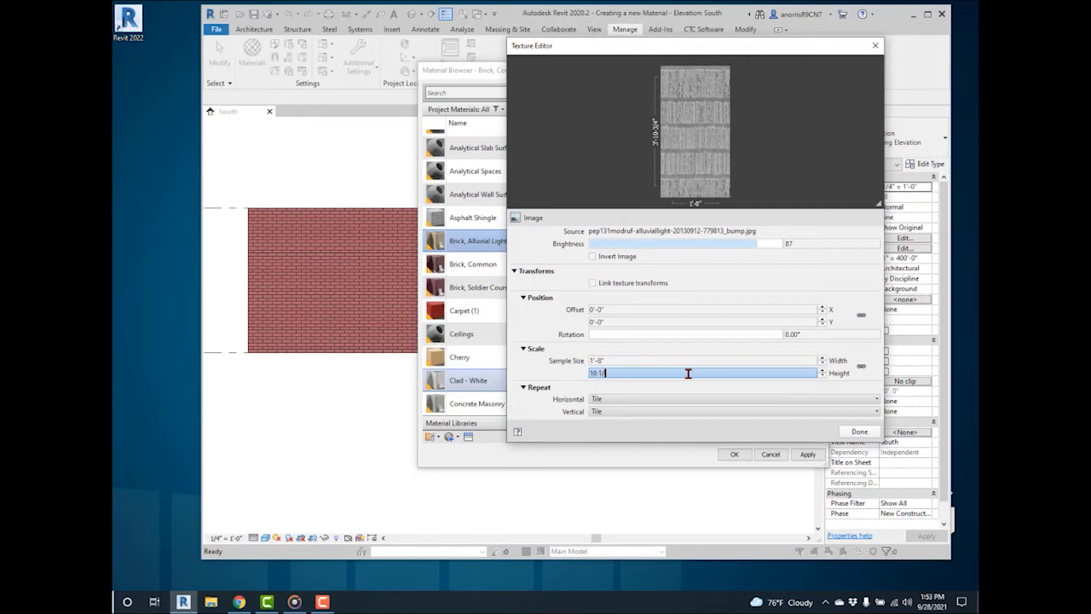
pyautogui.write("1/2'")
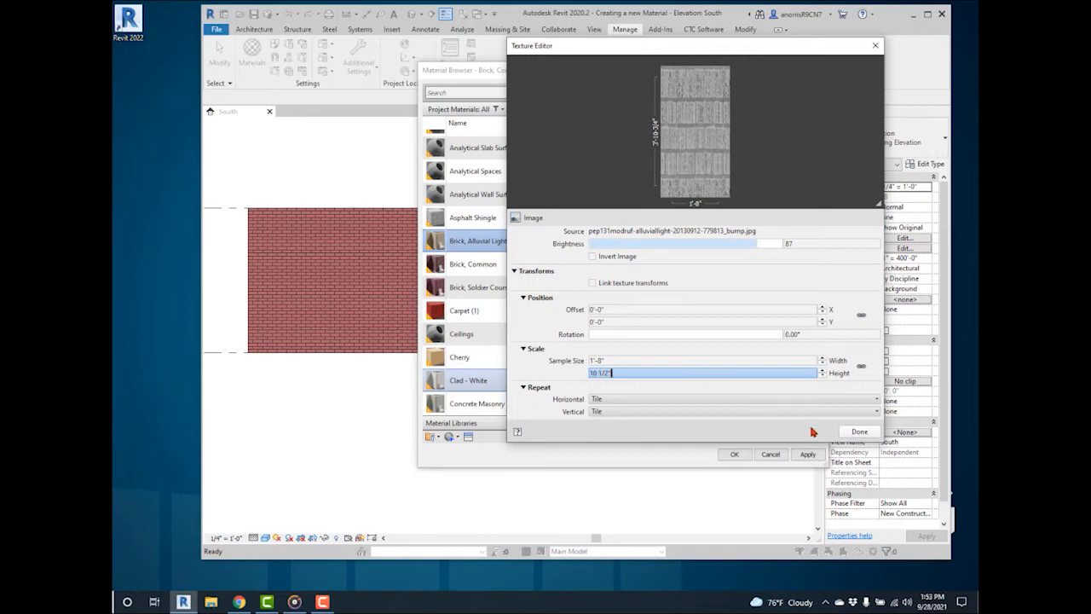
pyautogui.moveTo(860, 430)
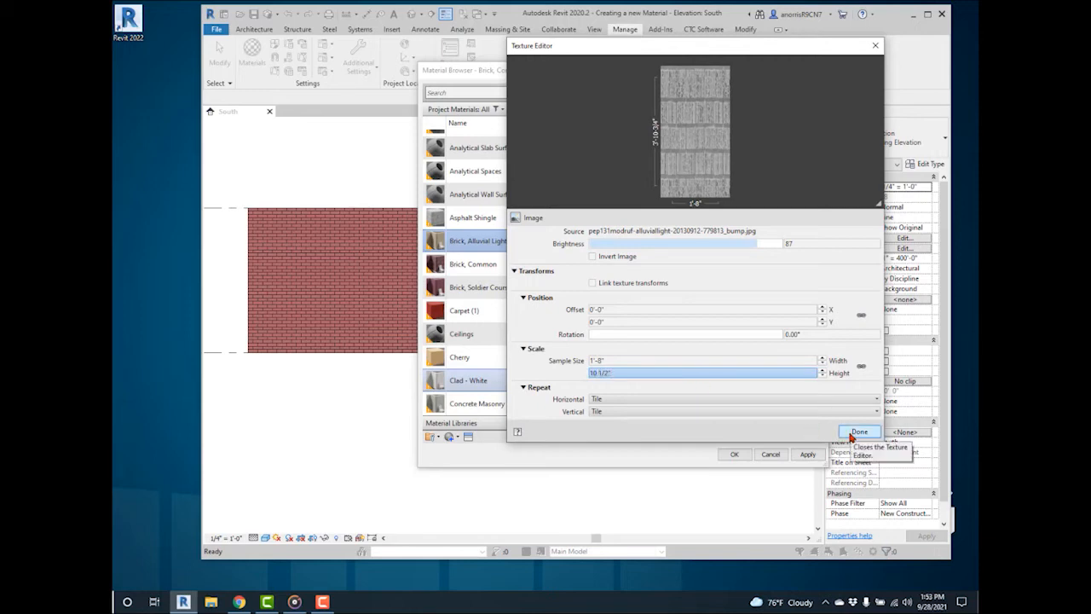
pyautogui.click(859, 431)
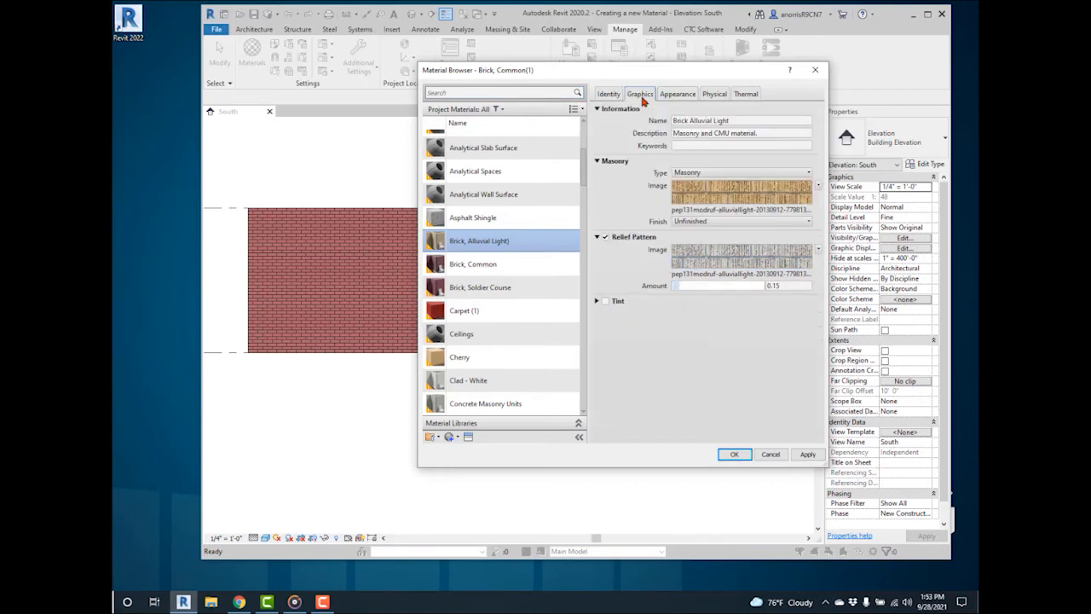
# - Check Use Render Appearance on the Graphics tab and confirm the material changes
pyautogui.click(639, 94)
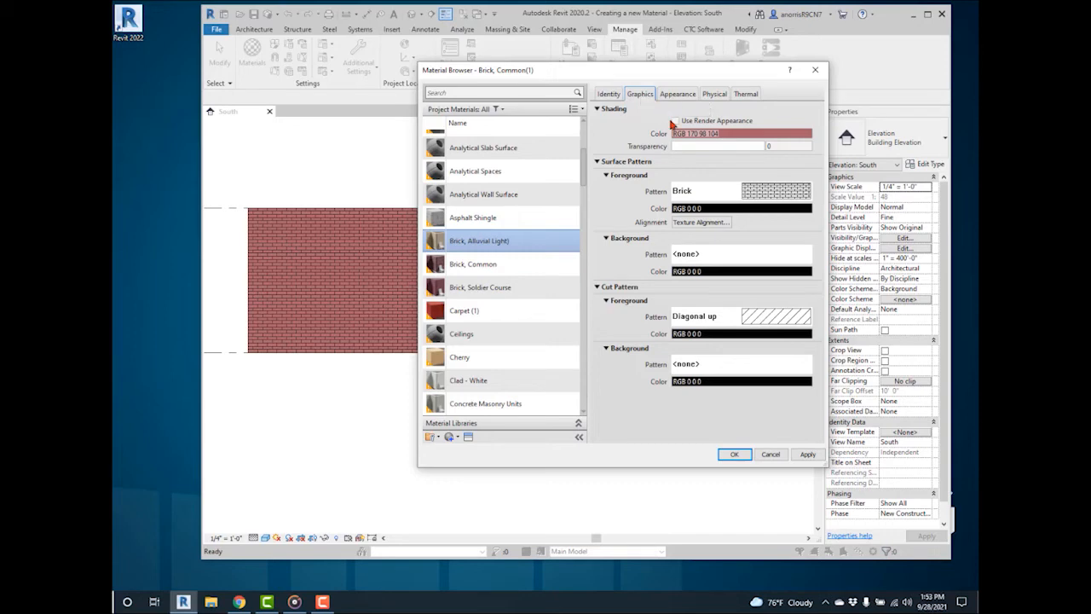
pyautogui.click(675, 120)
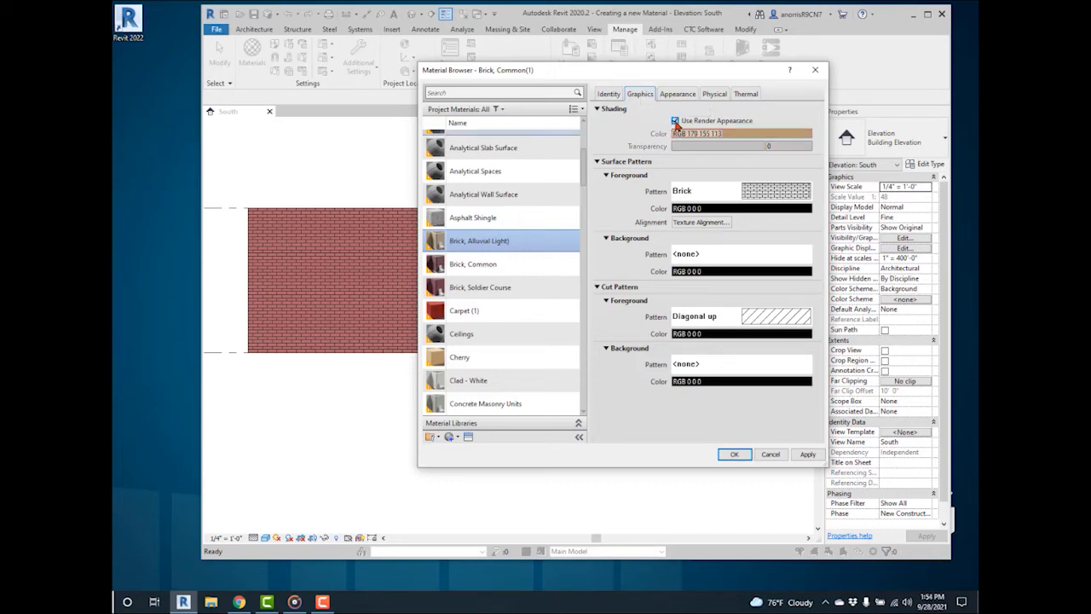
pyautogui.click(677, 94)
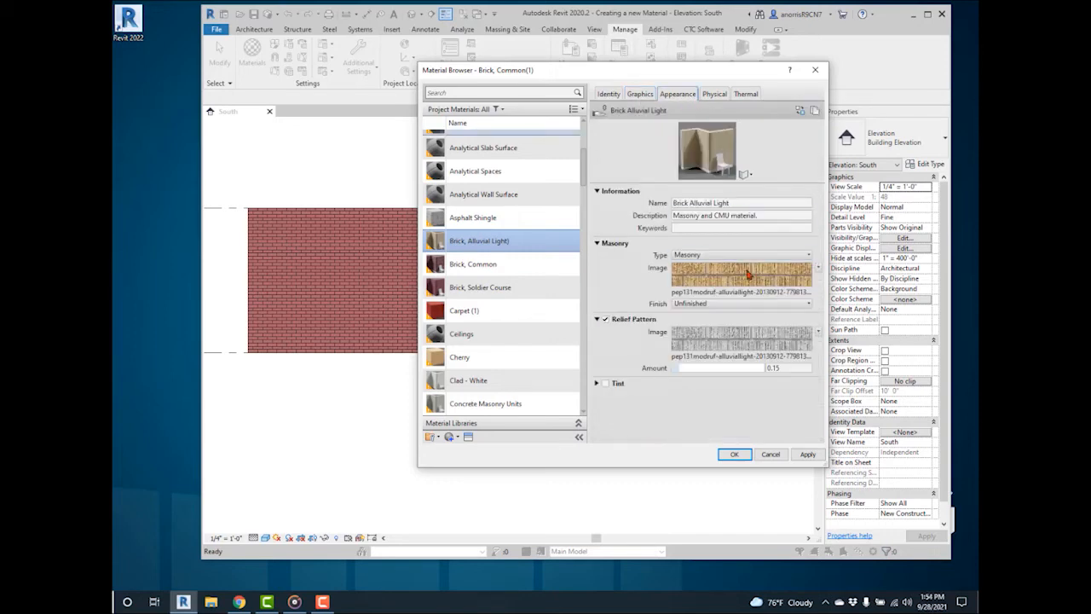
pyautogui.moveTo(741, 271)
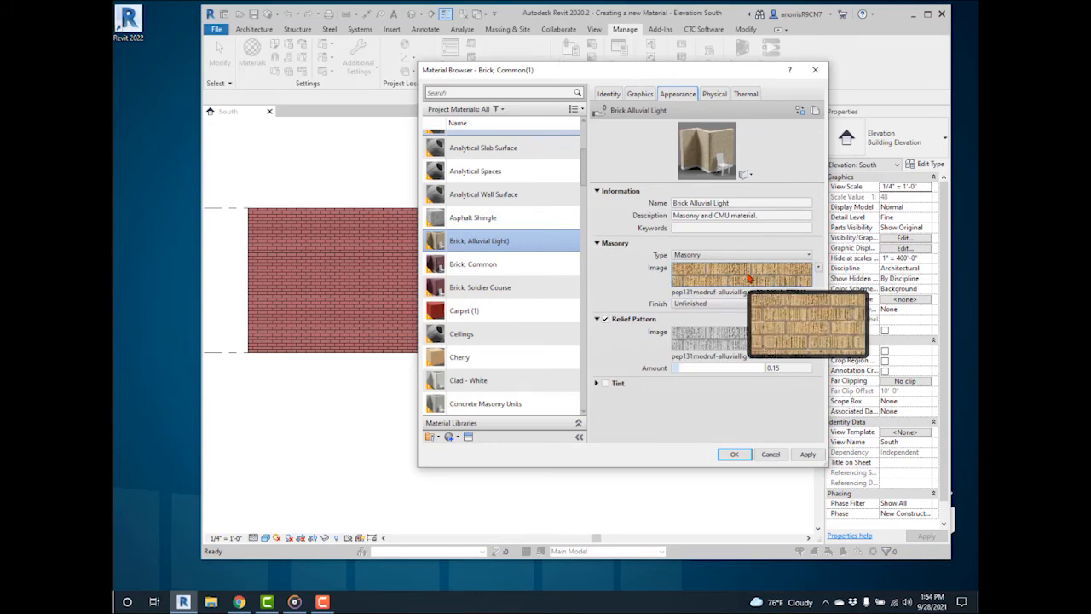
pyautogui.click(639, 94)
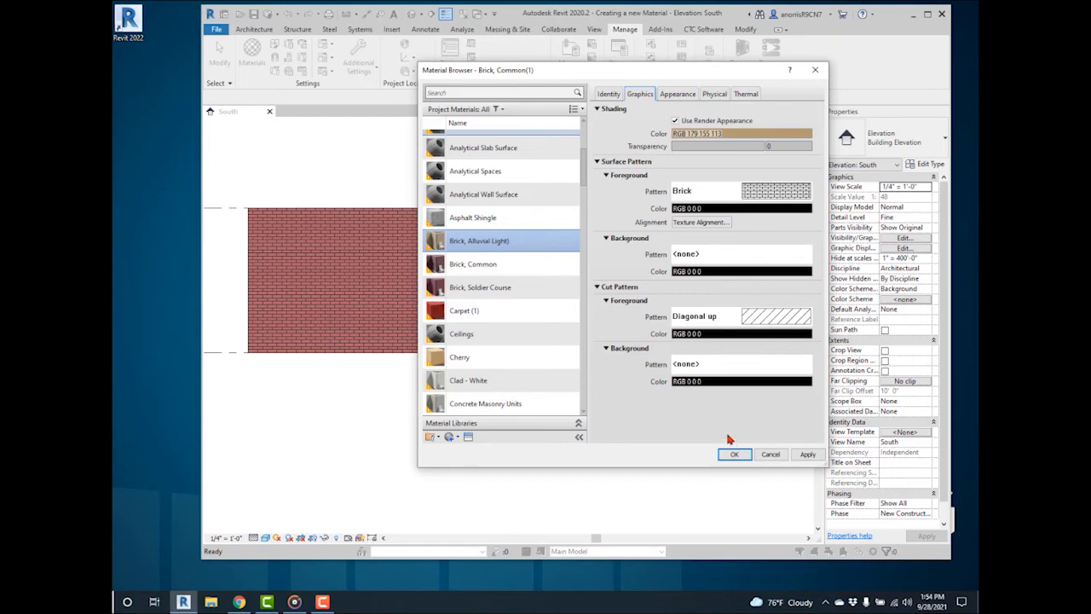
pyautogui.click(733, 453)
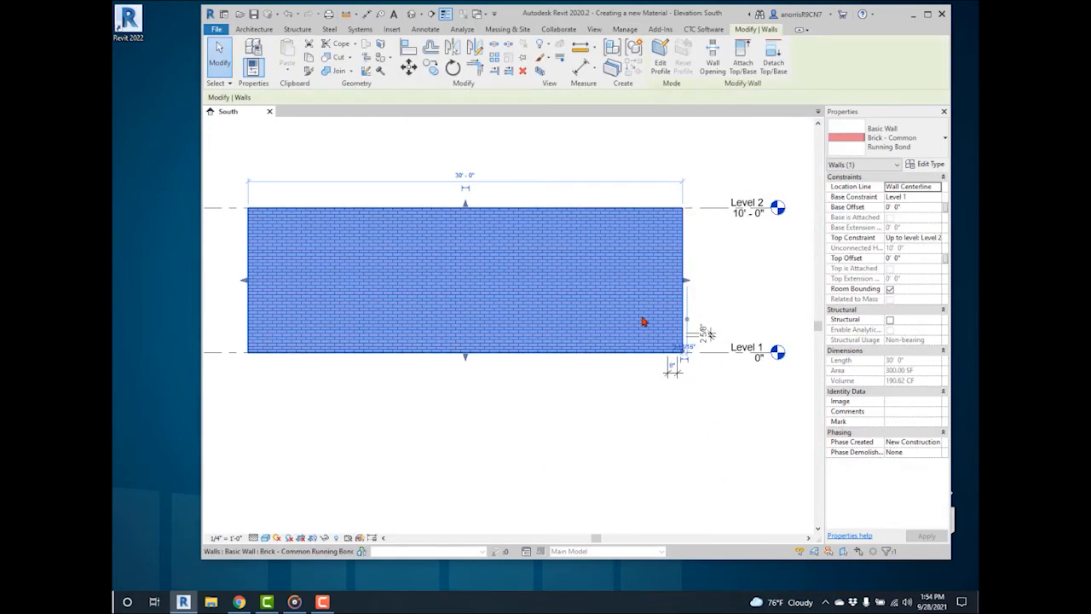
# - Duplicate the wall type and name it 'Brick - Alluvial Light'
pyautogui.click(929, 164)
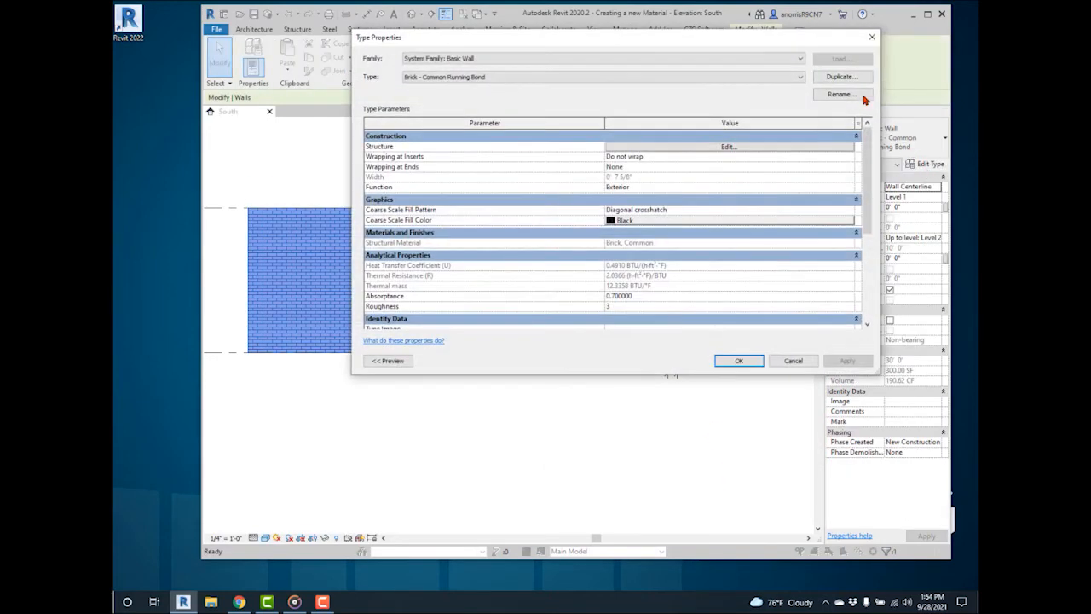
pyautogui.click(839, 94)
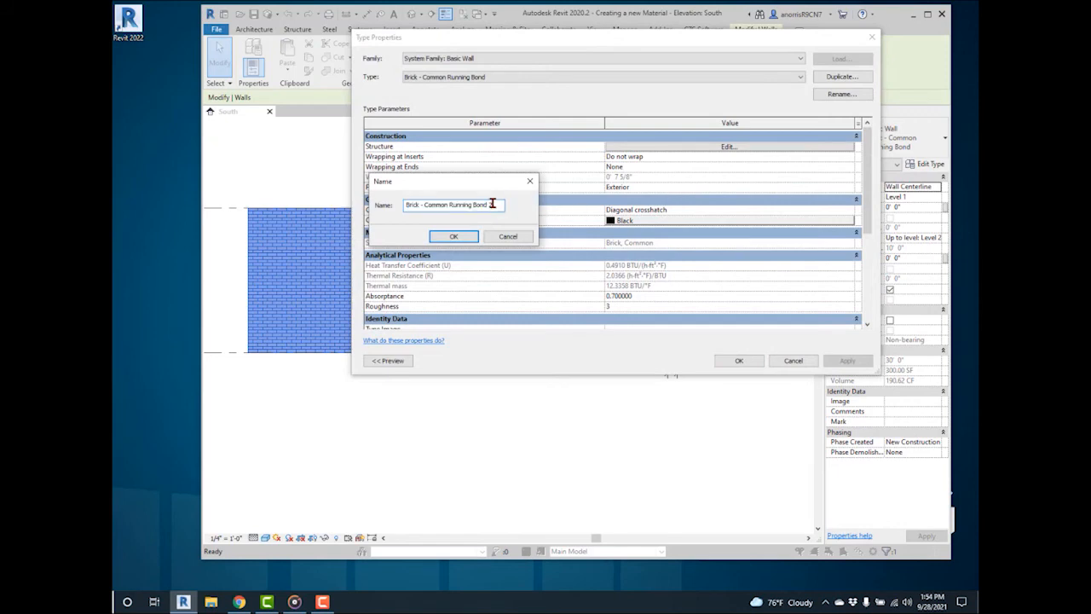
pyautogui.press('BackSpace')
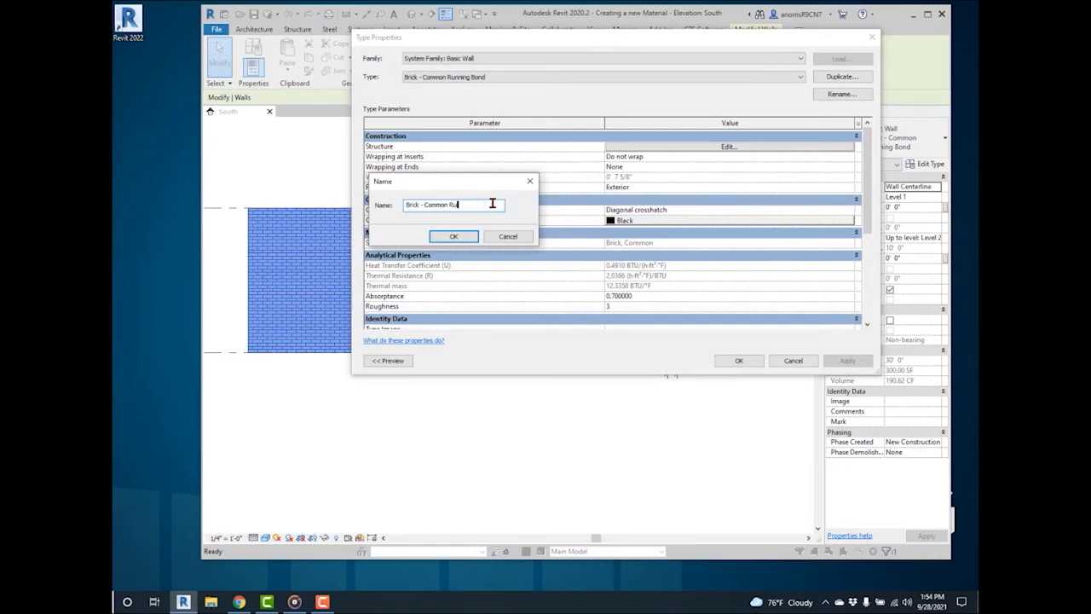
pyautogui.press('backspace')
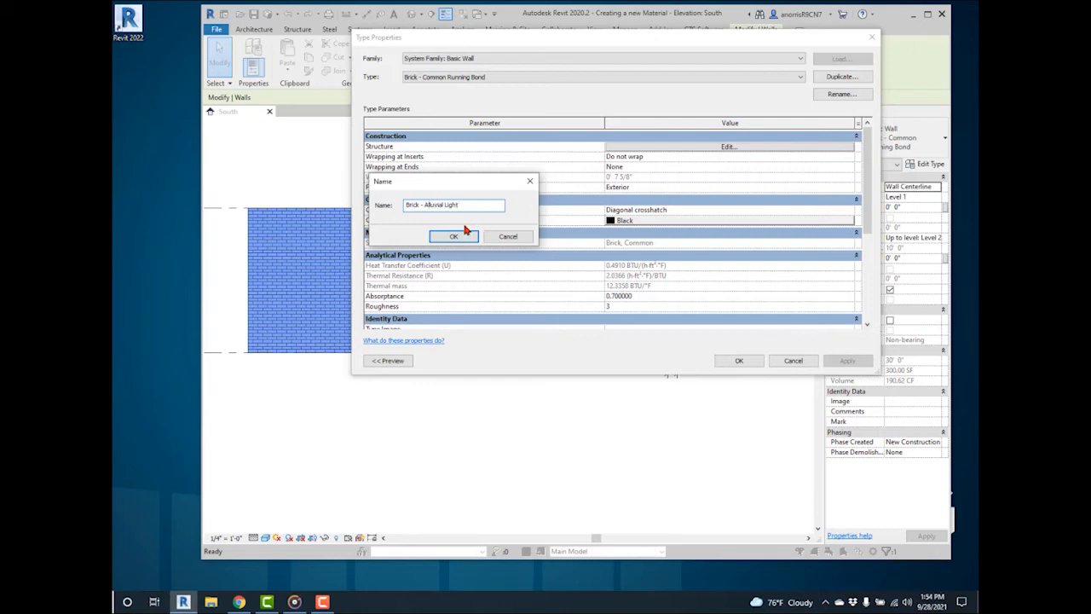
pyautogui.click(454, 235)
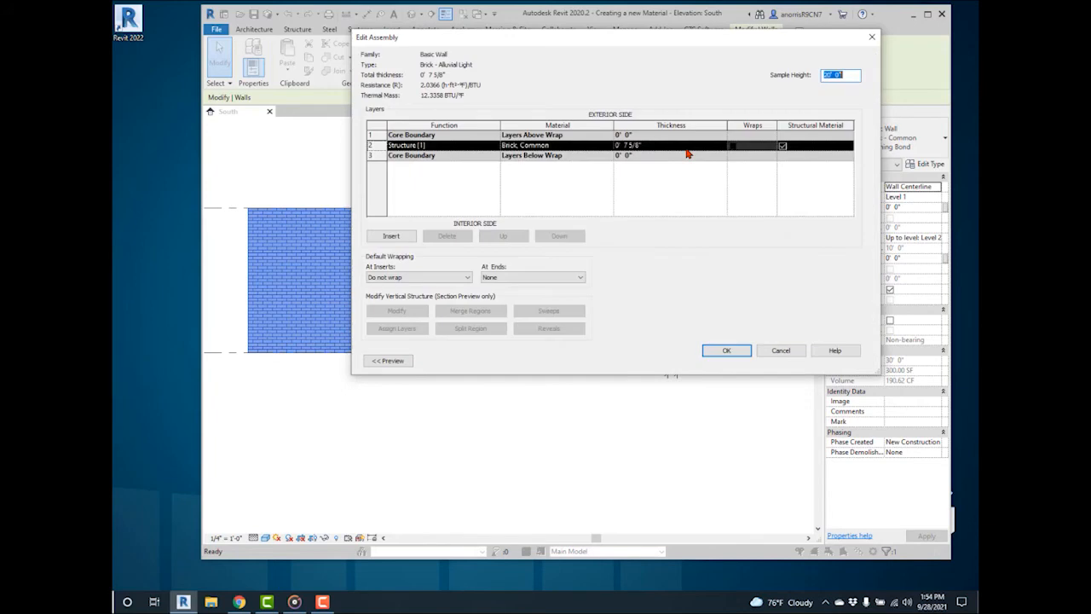
# - Set the structure layer material to Brick, Alluvial Light and apply the new wall type
pyautogui.click(558, 145)
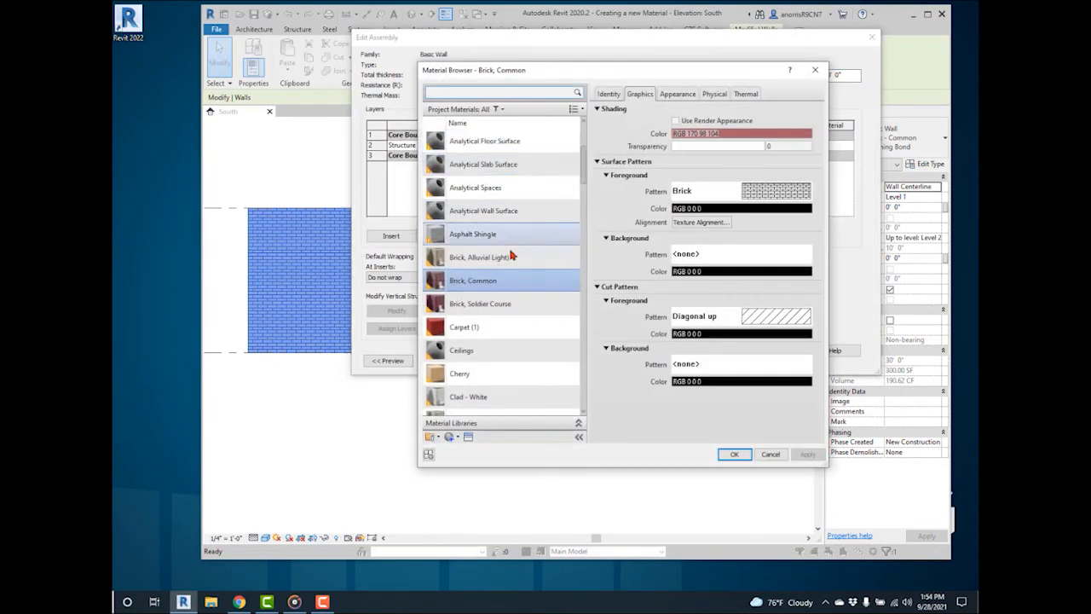
pyautogui.click(481, 256)
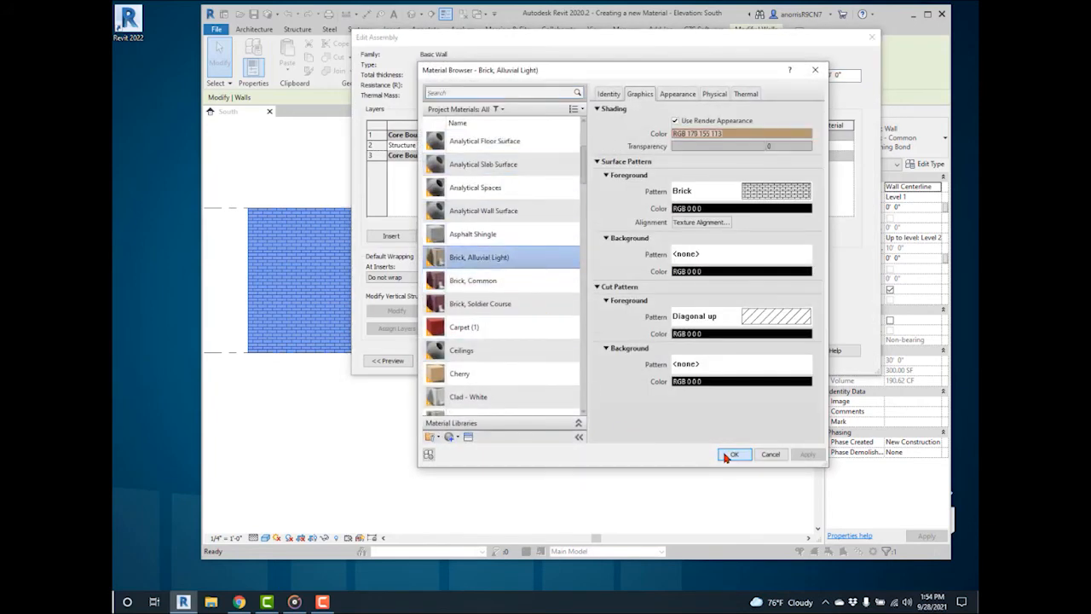
pyautogui.click(733, 454)
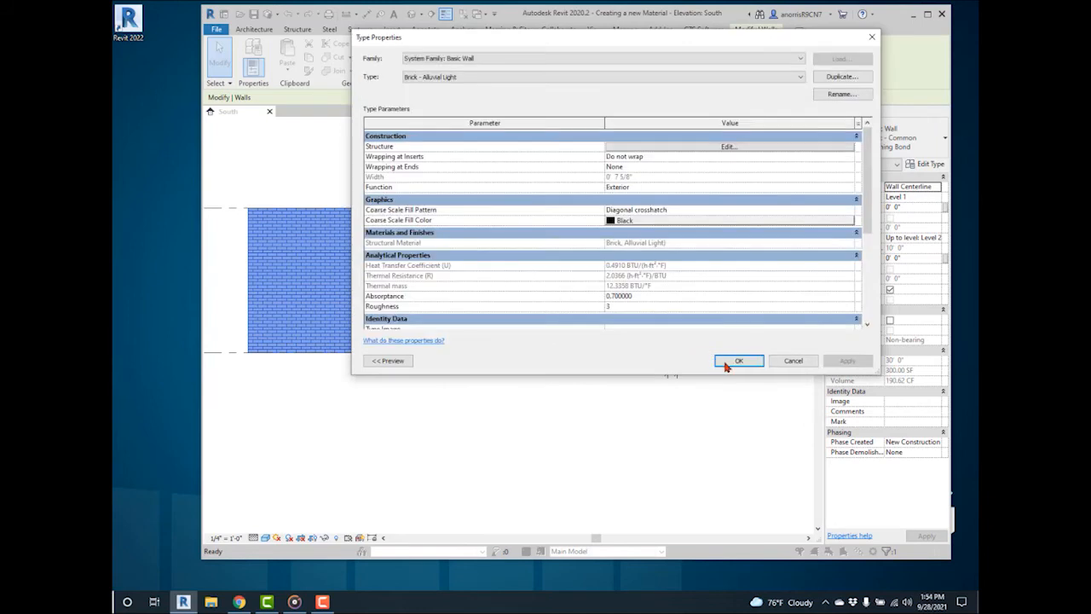
pyautogui.click(738, 361)
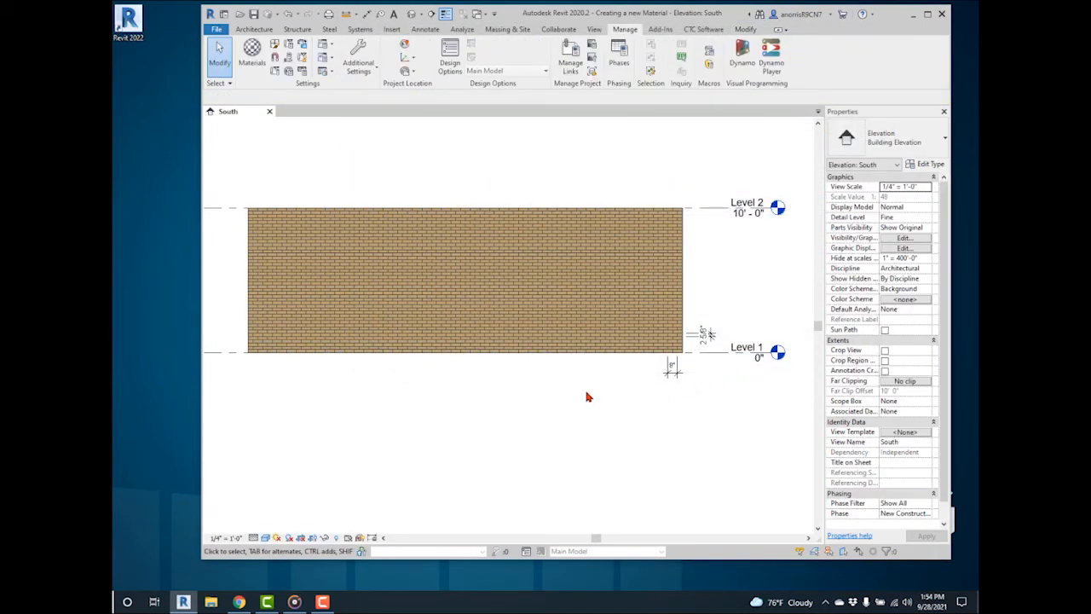
# - Switch the south elevation's visual style to Realistic to reveal the brick texture
pyautogui.click(266, 537)
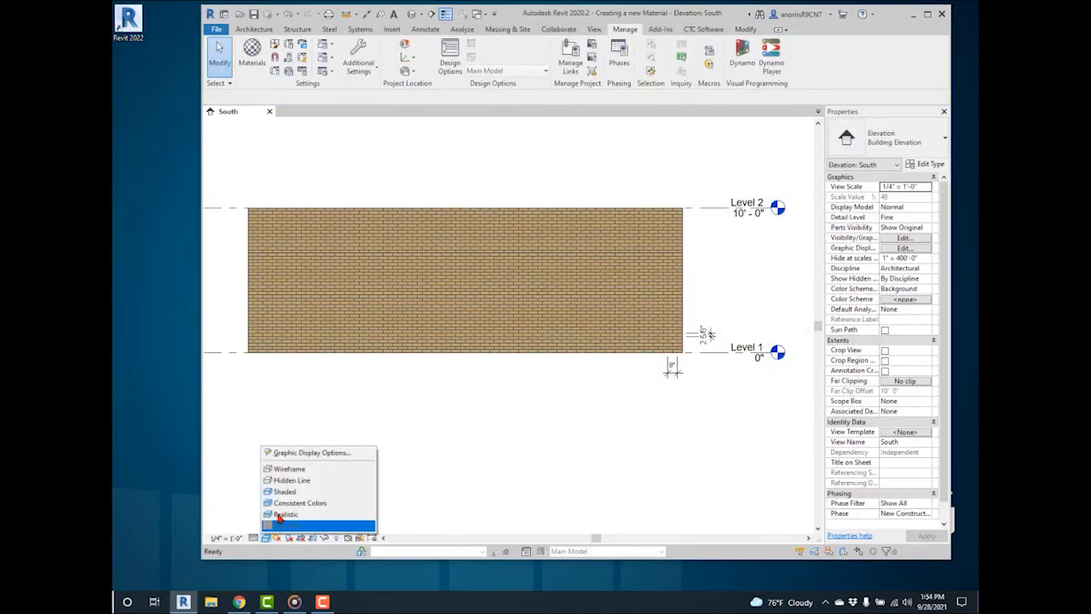
pyautogui.moveTo(310, 452)
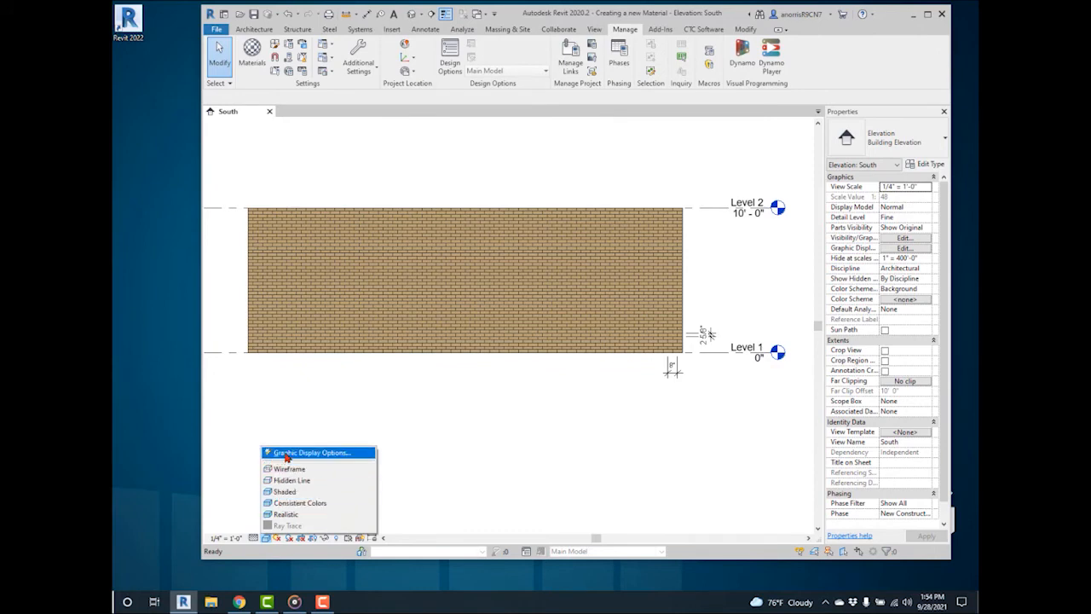
pyautogui.click(284, 491)
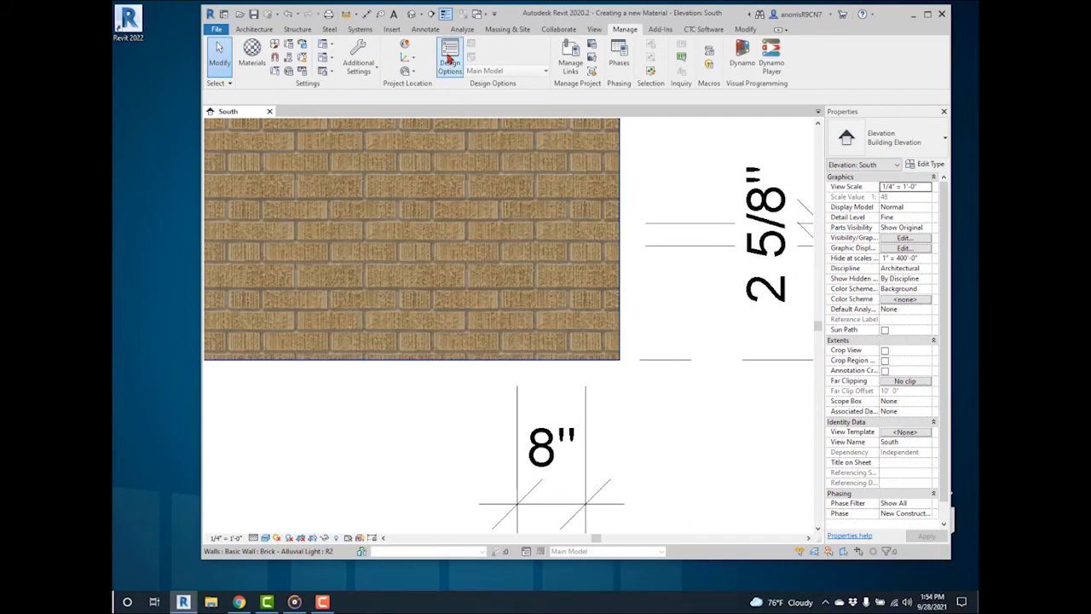
# - Start a detail line from Annotate to trace a brick course near the 2 5/8" dimension
pyautogui.click(425, 29)
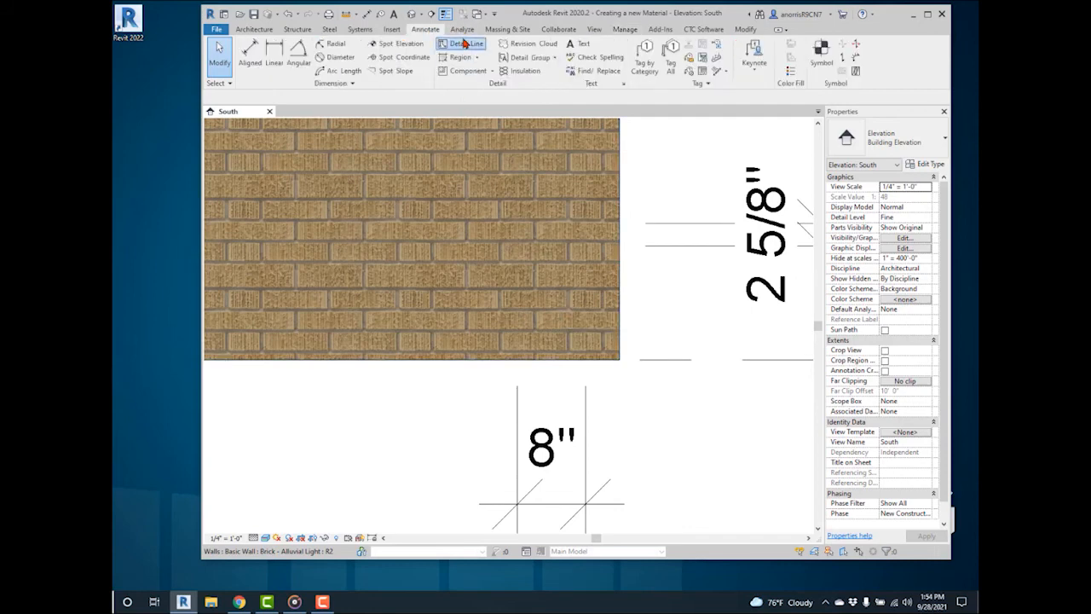
pyautogui.click(462, 44)
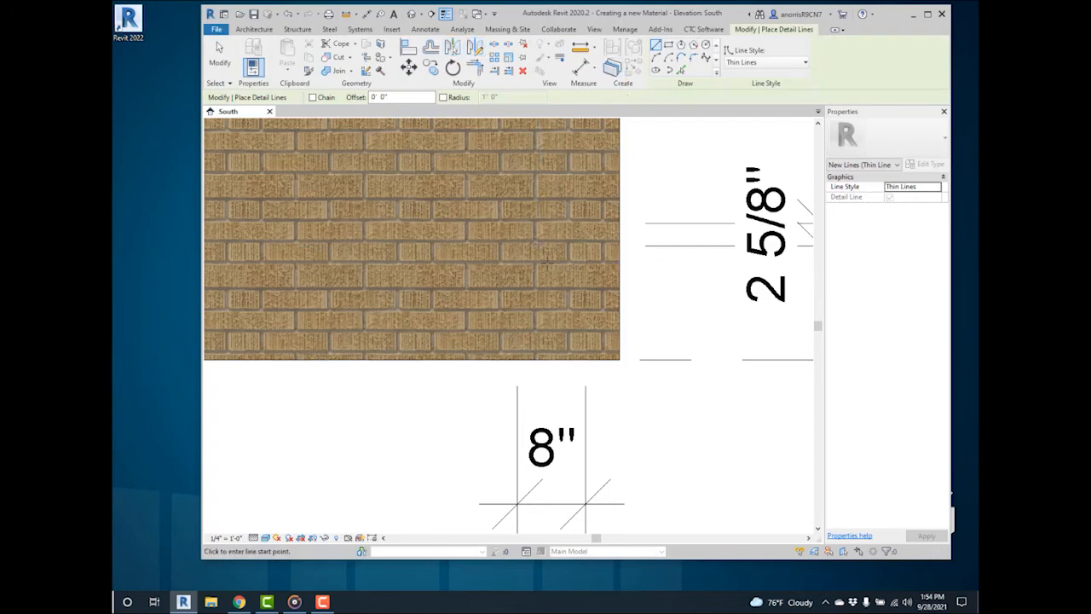
pyautogui.moveTo(634, 241)
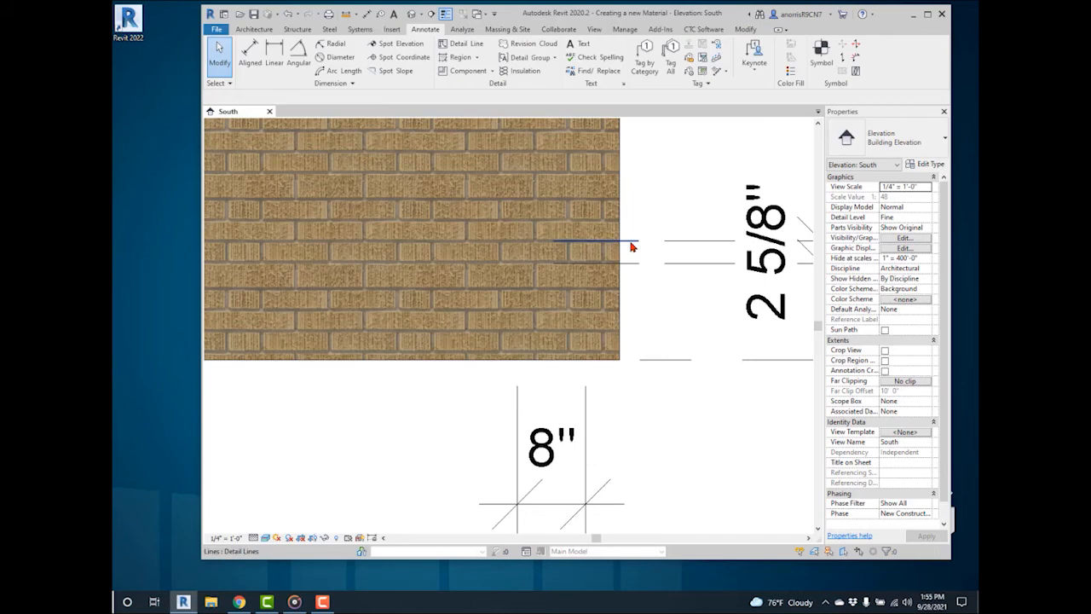
# - Draw a vertical detail line at a brick joint by the 8" dimension, then go to the default 3D view
pyautogui.click(467, 44)
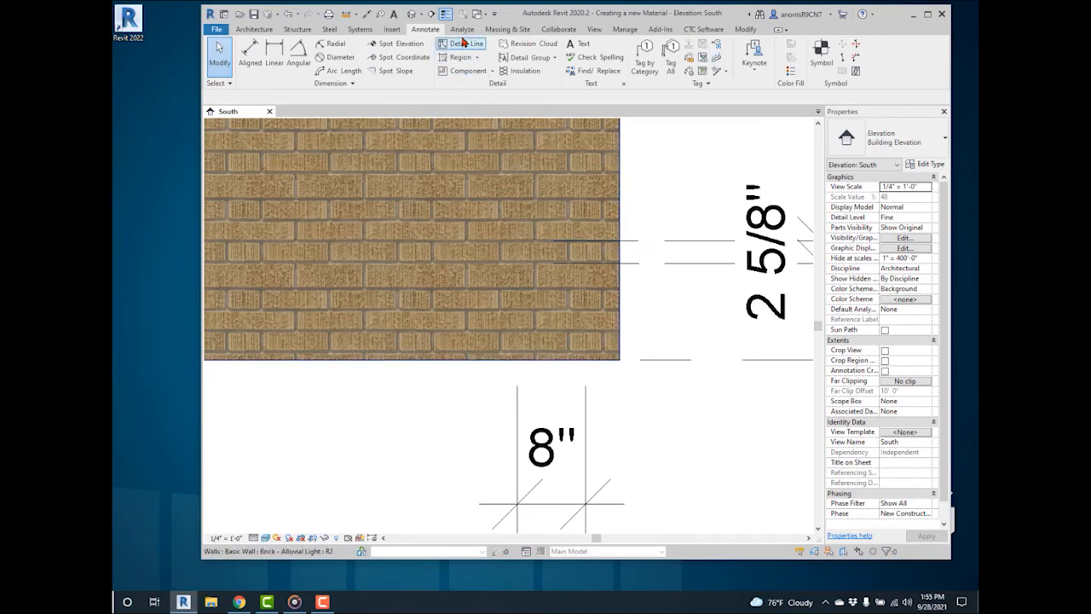
pyautogui.click(467, 45)
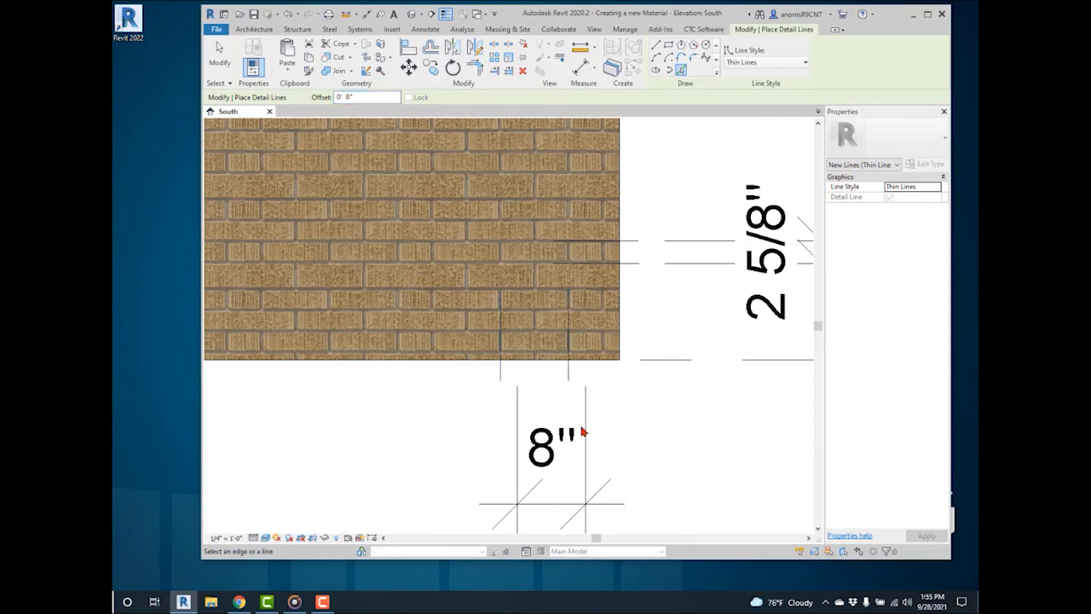
pyautogui.click(551, 443)
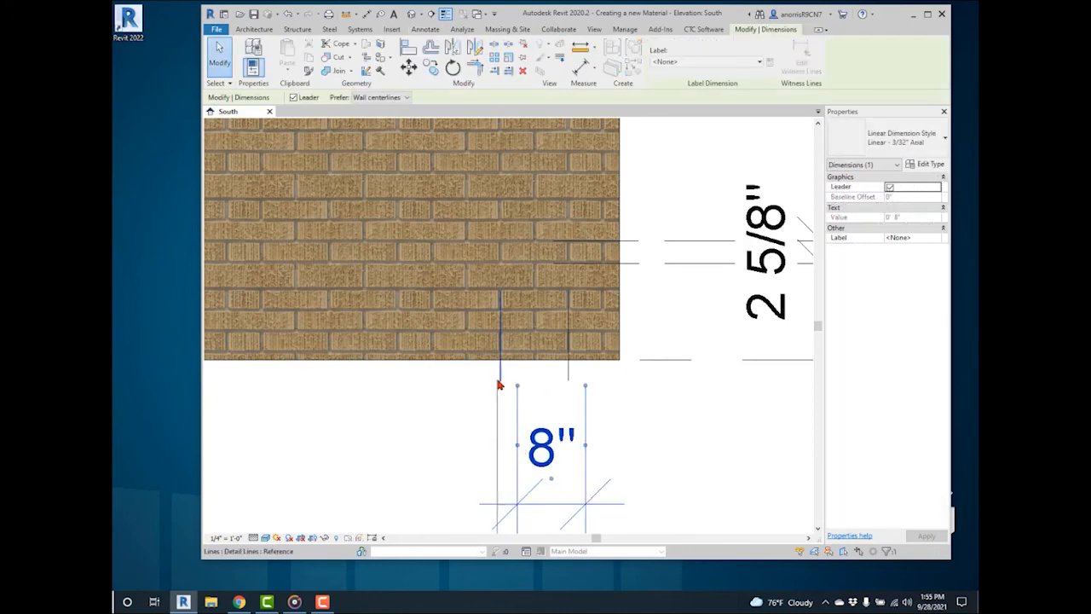
pyautogui.click(640, 401)
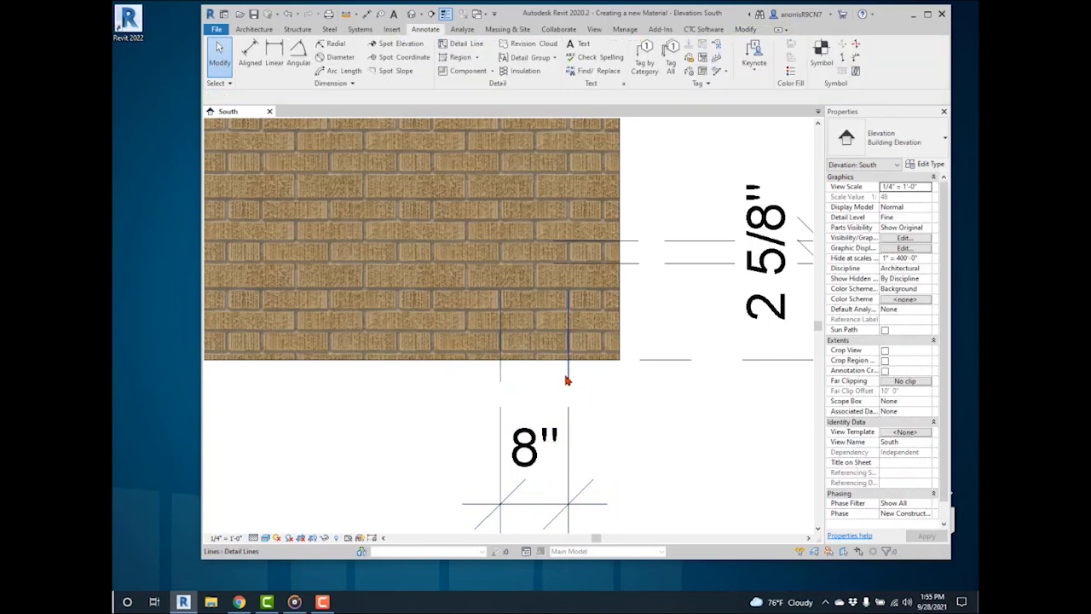
pyautogui.click(413, 239)
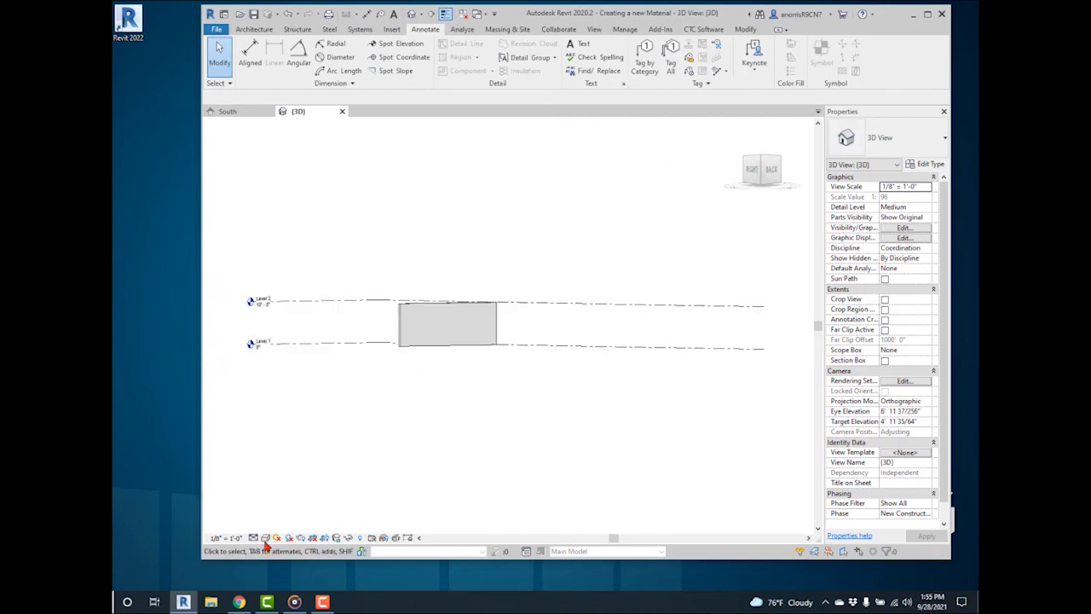
# - Fit the wall in 3D, set the view to Realistic, and orbit around the textured brick
pyautogui.click(446, 324)
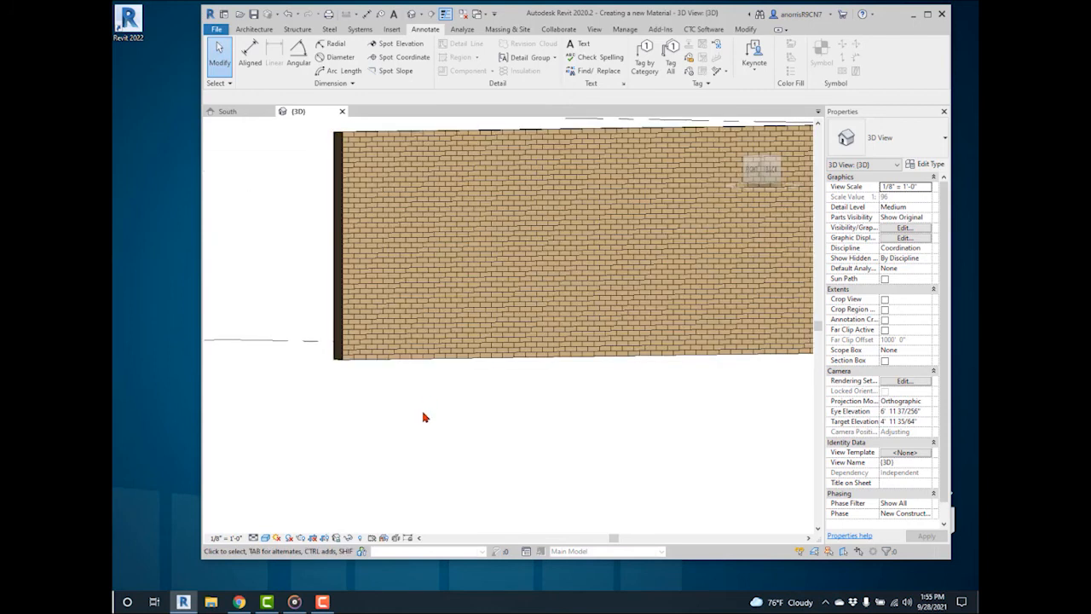
pyautogui.click(266, 537)
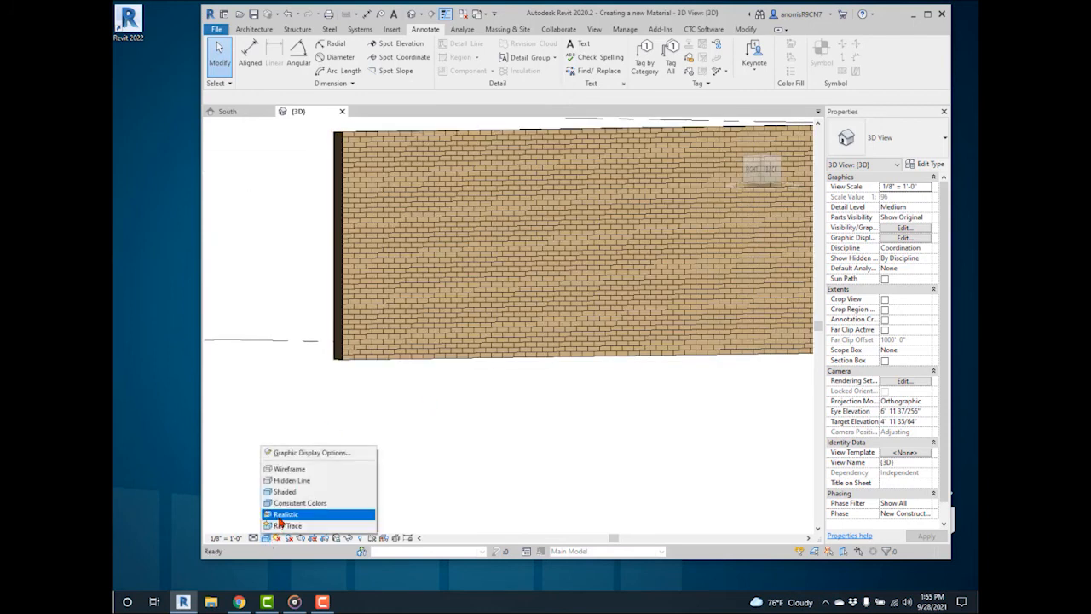
pyautogui.click(286, 514)
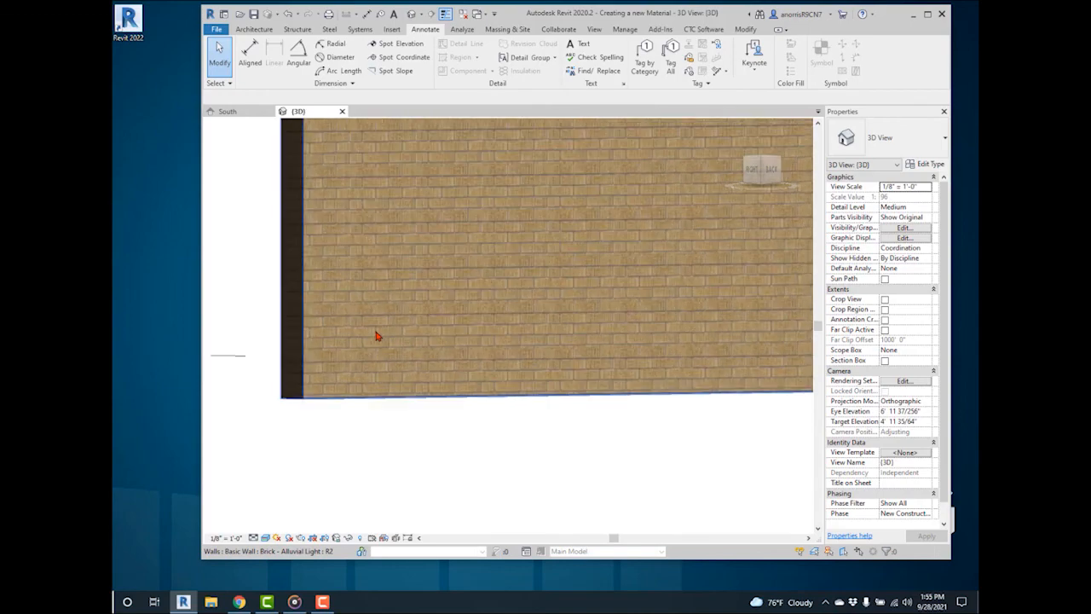
pyautogui.moveTo(379, 338); pyautogui.dragTo(453, 450)
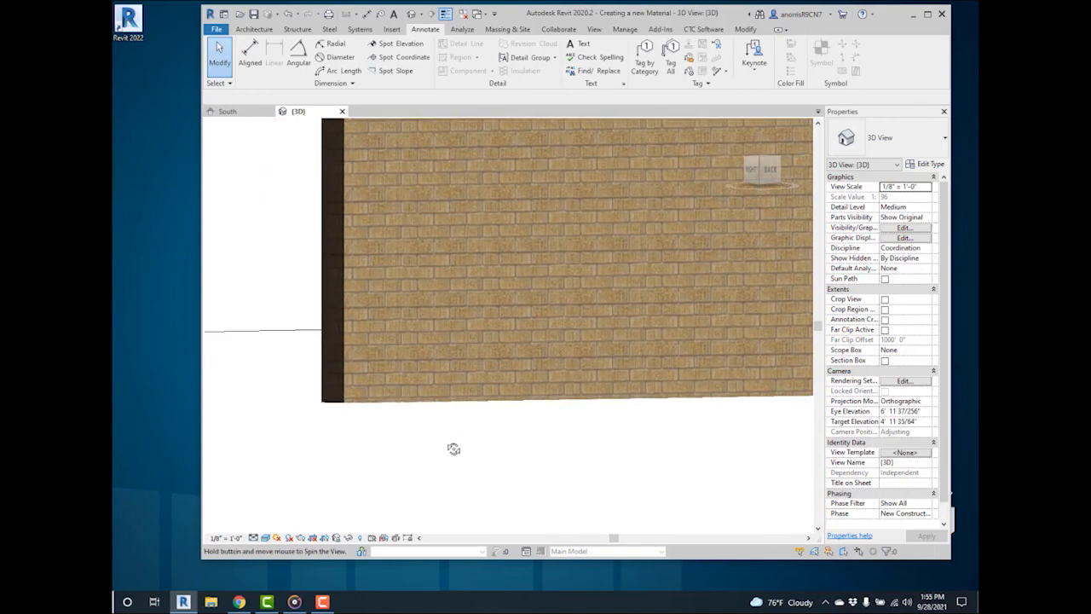